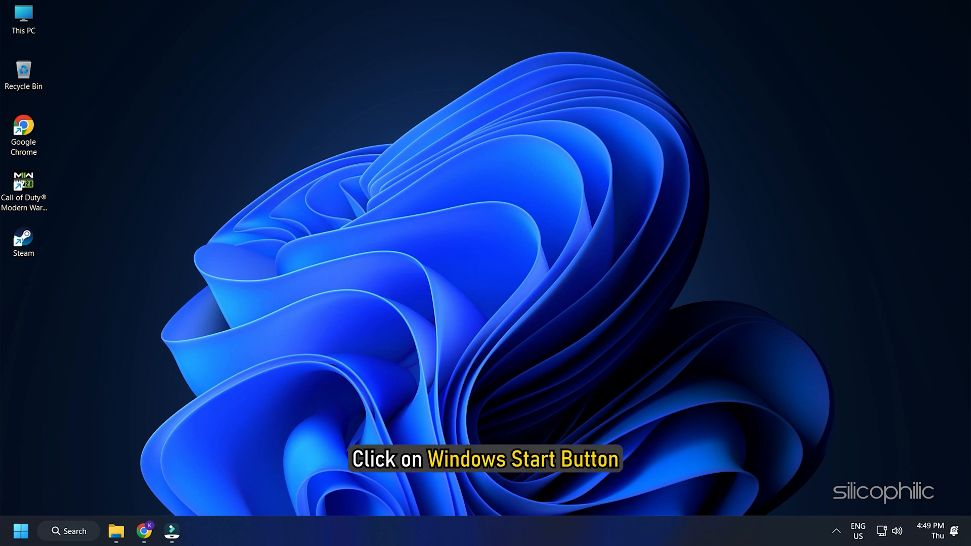
# On the Settings Graphics page, save Call of Duty HQ's preference as High performance (RTX 3070)
pyautogui.click(20, 530)
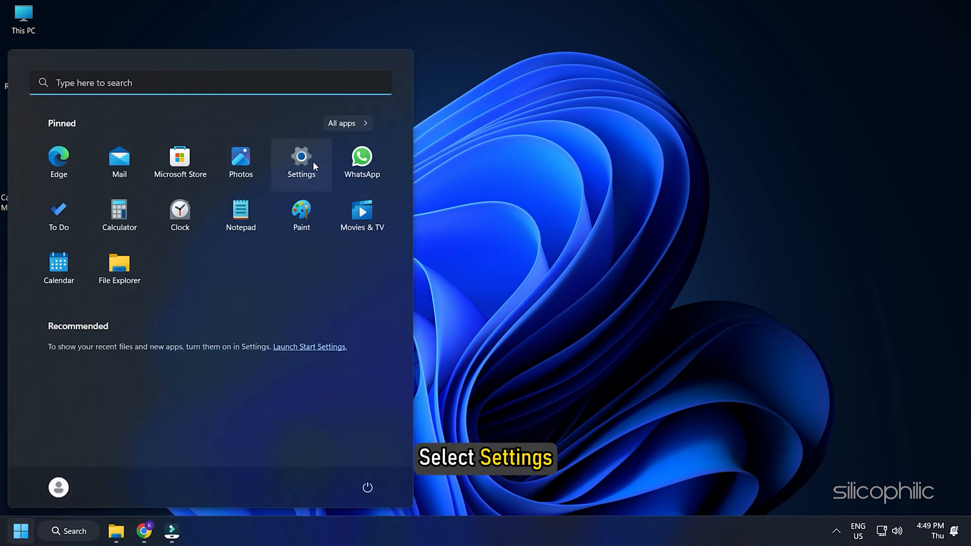
pyautogui.click(301, 158)
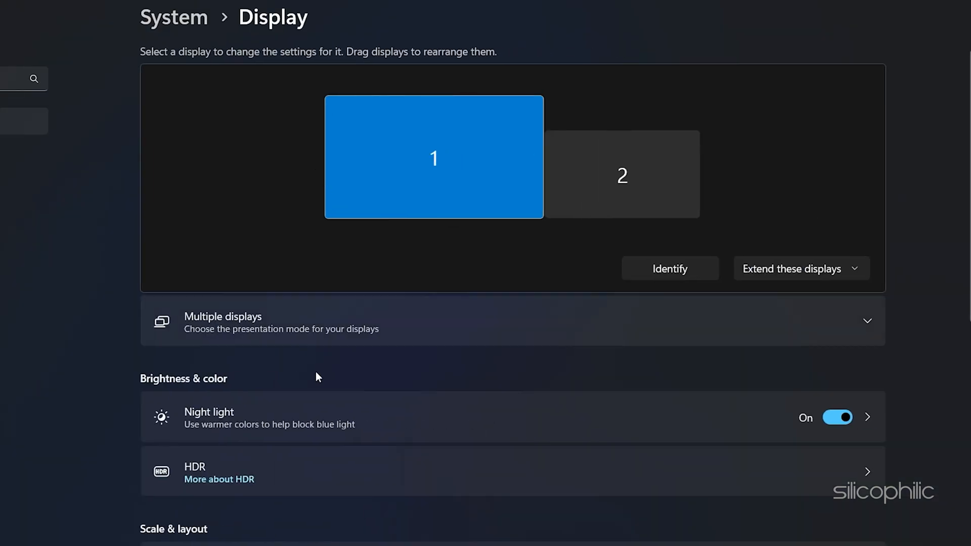
pyautogui.scroll(-3)
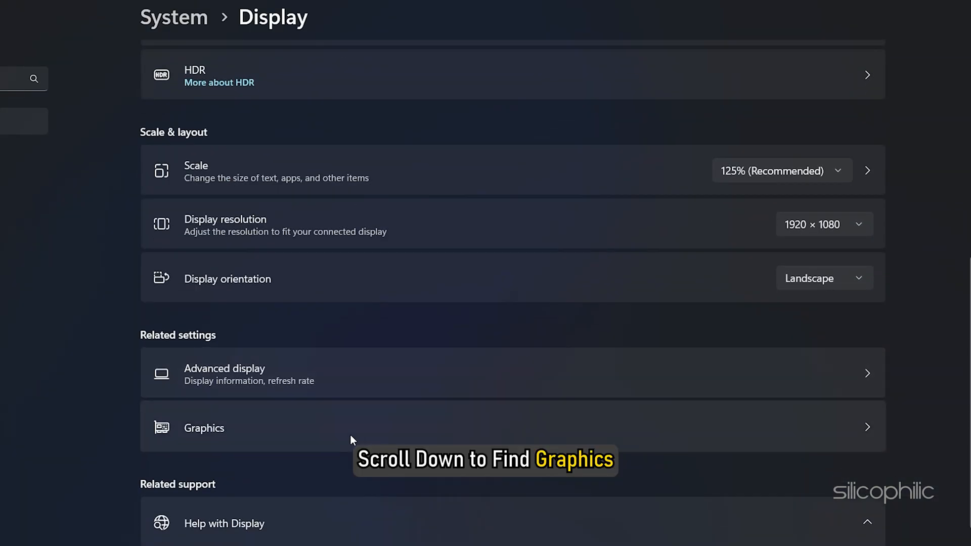
pyautogui.click(203, 428)
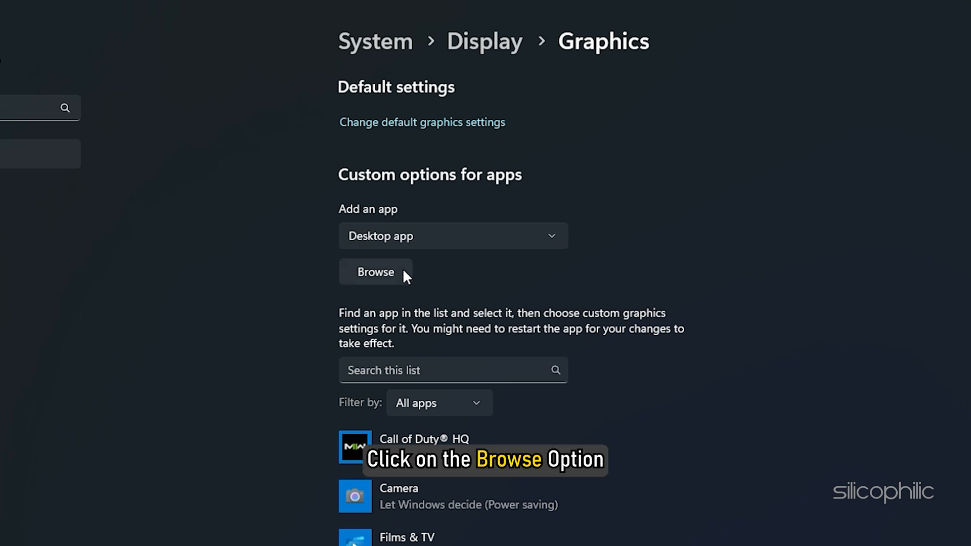
pyautogui.click(375, 272)
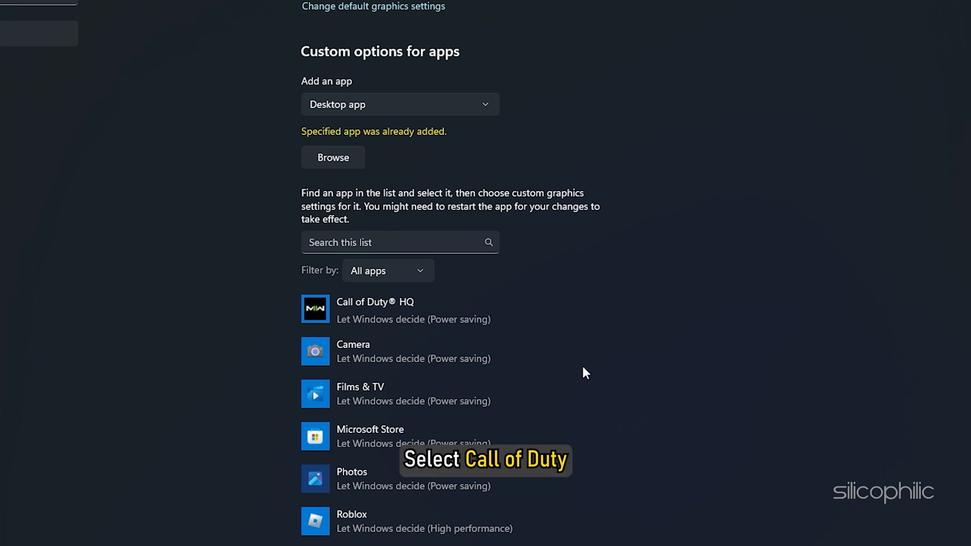
pyautogui.click(374, 309)
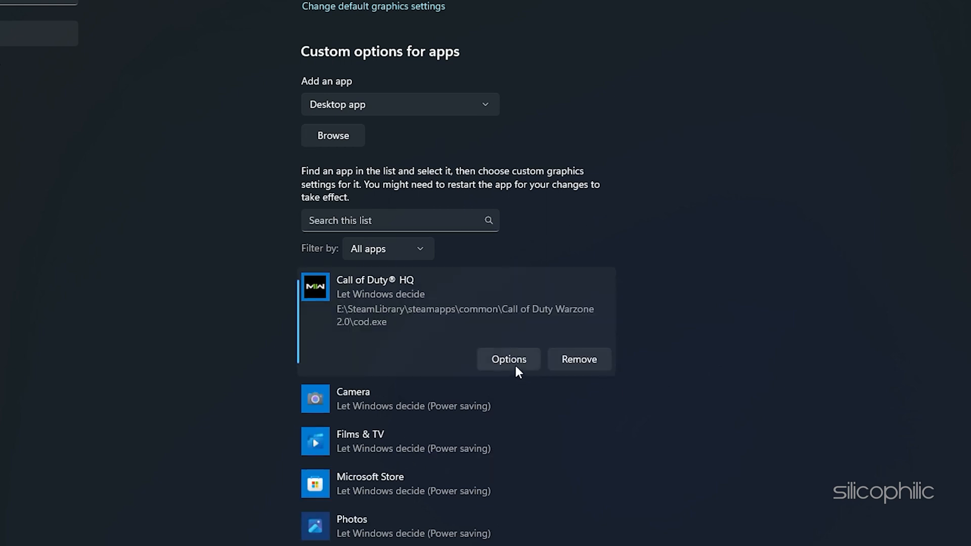
pyautogui.click(508, 359)
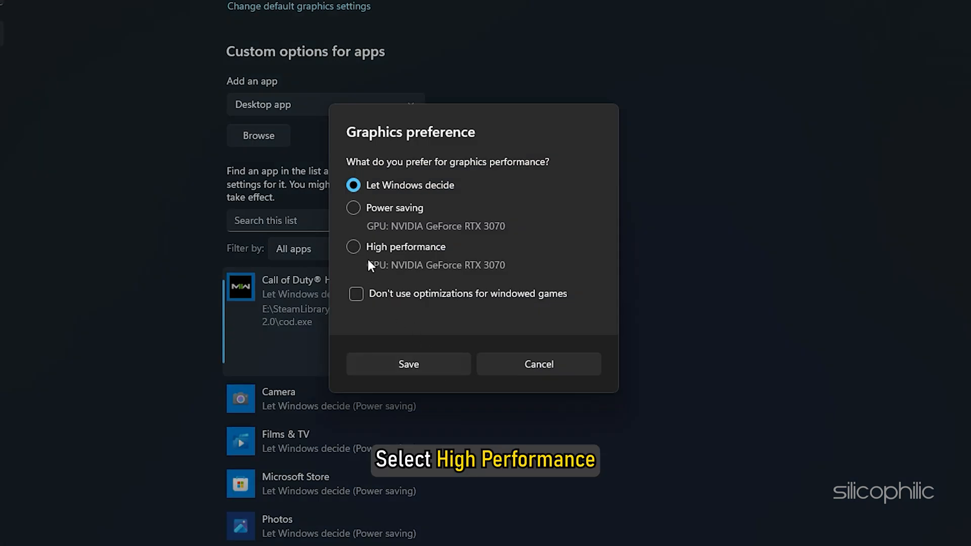
pyautogui.click(353, 247)
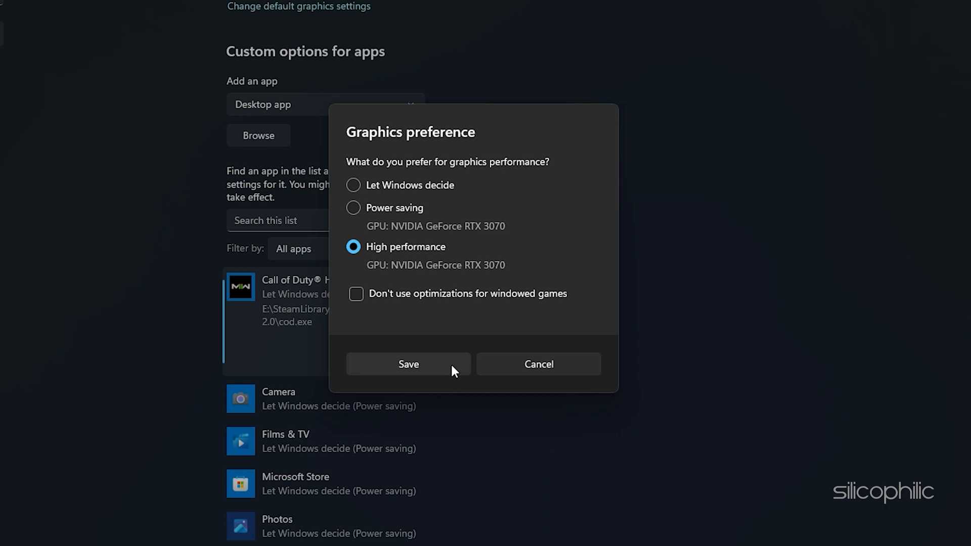
pyautogui.click(408, 364)
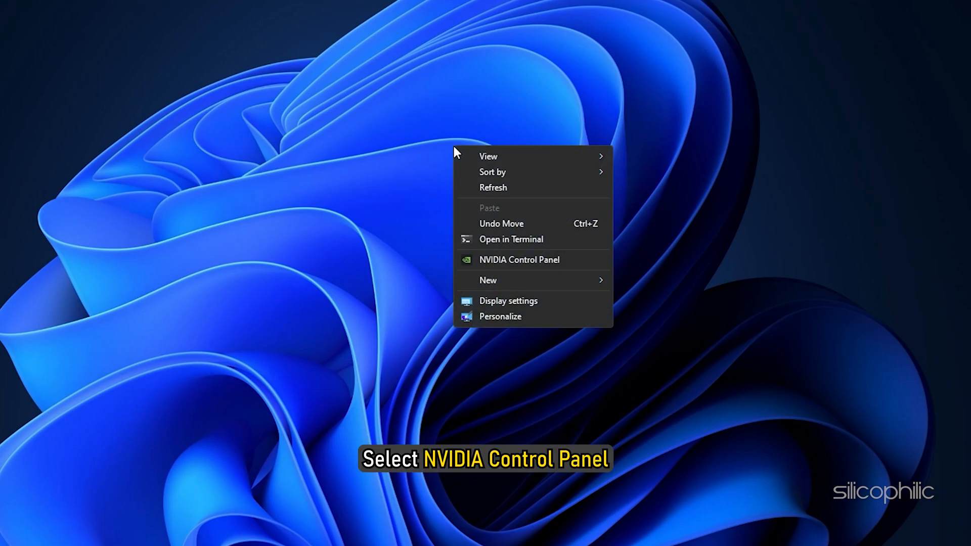
pyautogui.moveTo(559, 251)
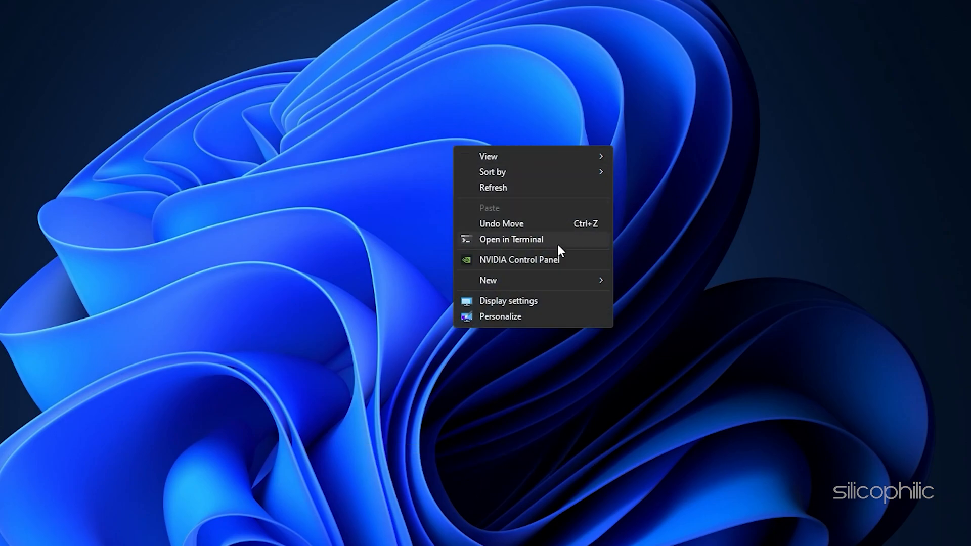
# Open NVIDIA Control Panel from the desktop right-click menu
pyautogui.click(518, 259)
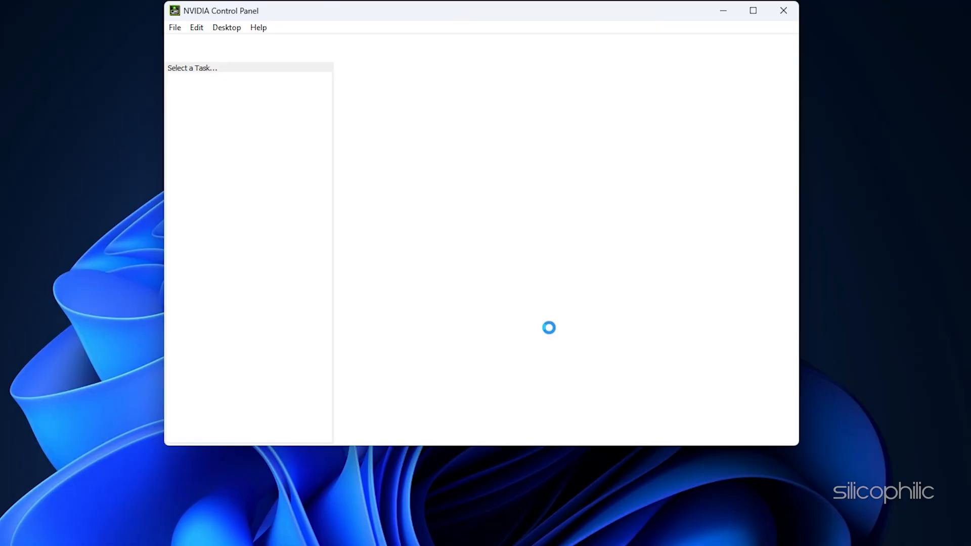
# Under Manage 3D settings, choose 100 GB for the global Shader Cache Size
pyautogui.click(226, 103)
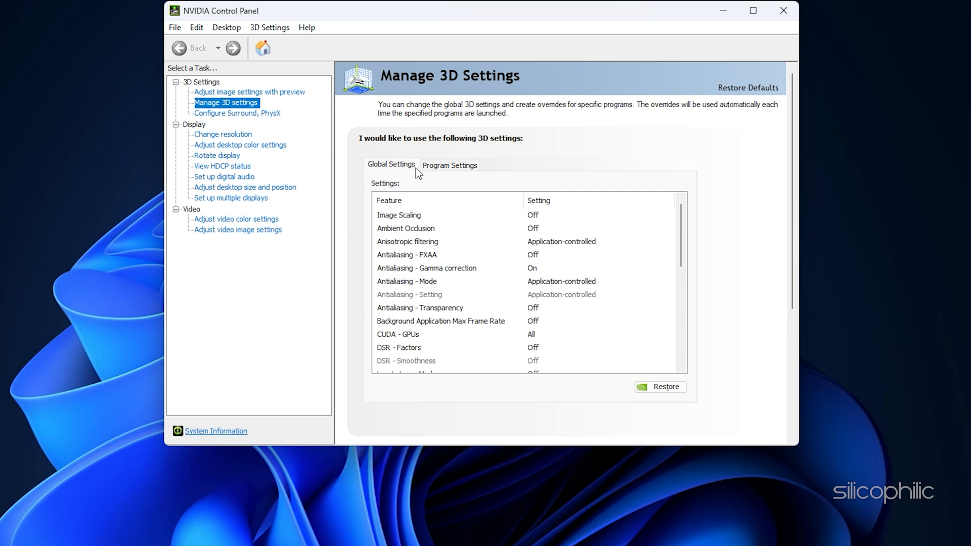
pyautogui.moveTo(606, 246)
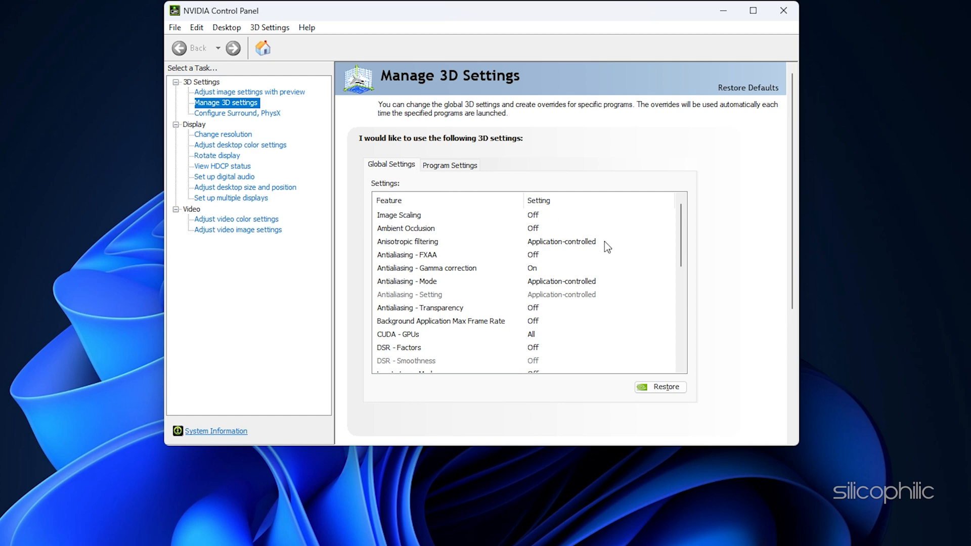
pyautogui.scroll(-3)
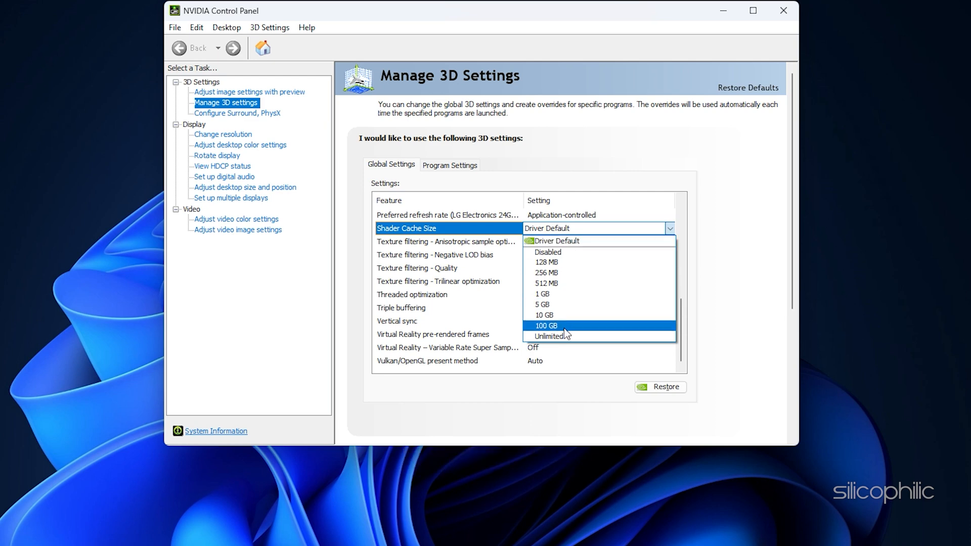
pyautogui.click(546, 335)
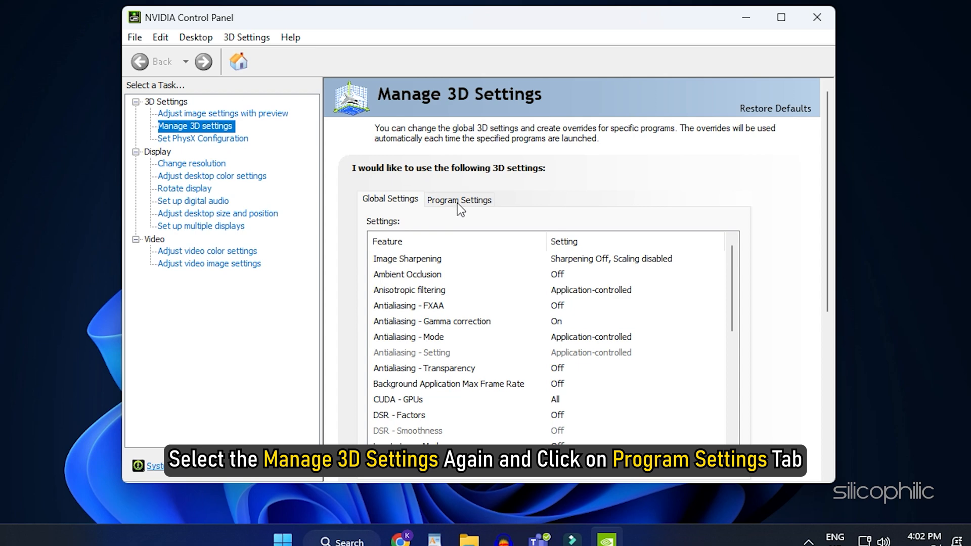
# In Program Settings, browse to Steam\steamapps\common\Call of Duty HQ and choose cod.exe
pyautogui.click(458, 199)
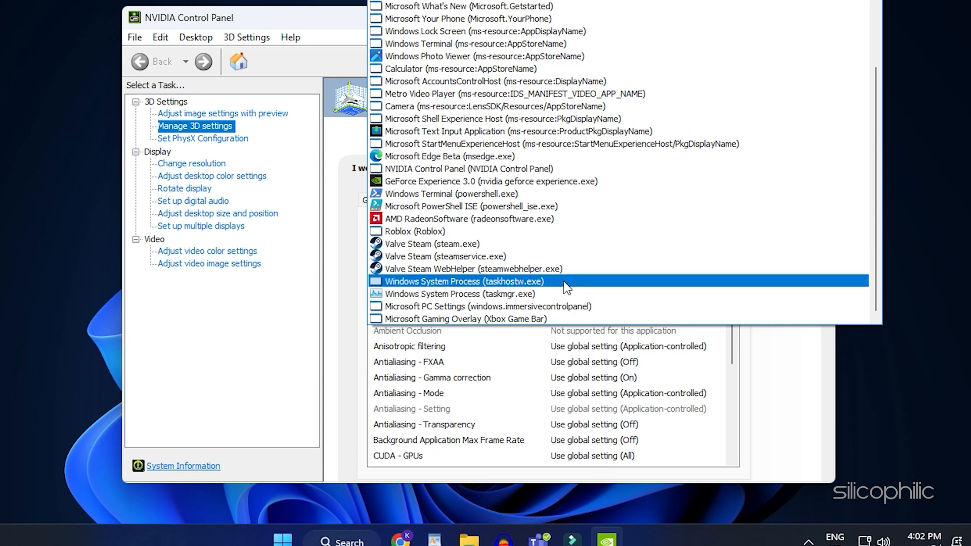
pyautogui.moveTo(570, 285)
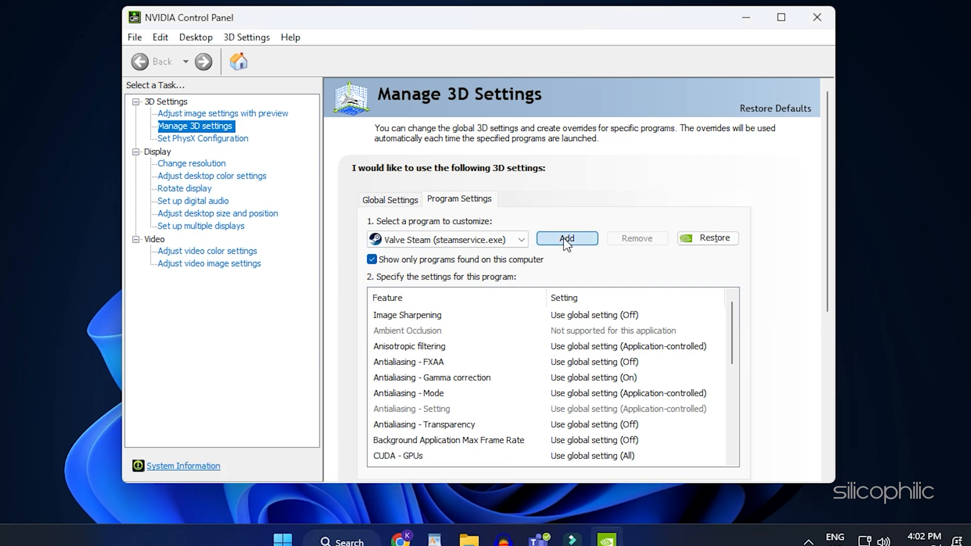
pyautogui.click(564, 238)
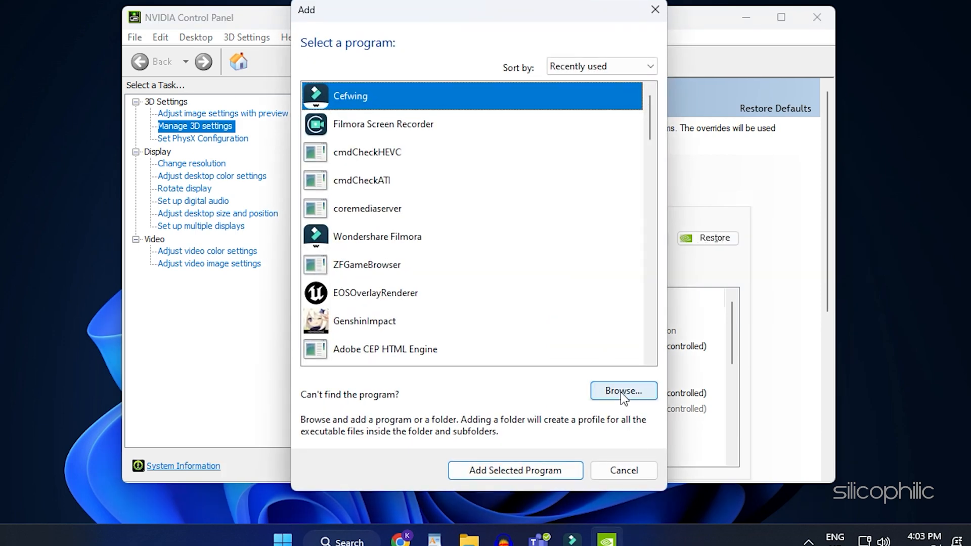
pyautogui.click(623, 391)
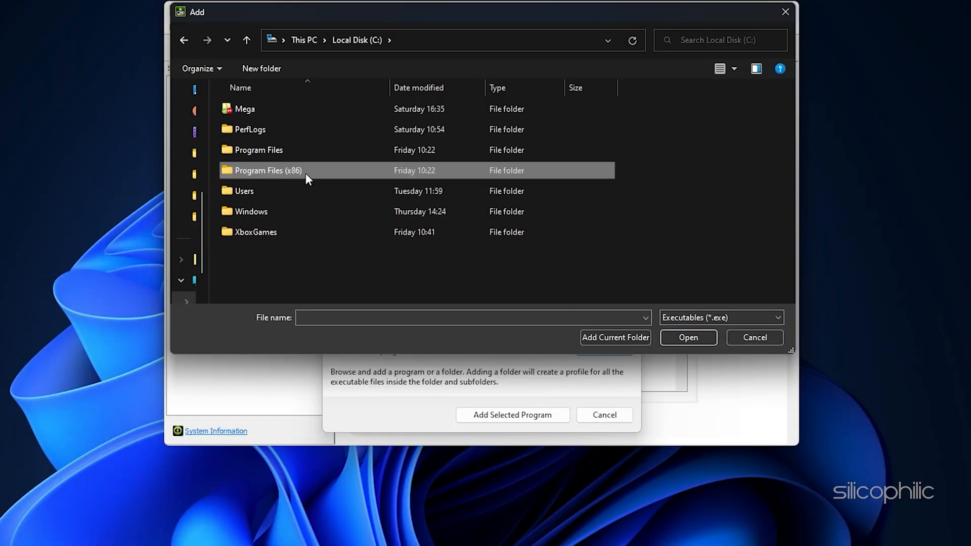
pyautogui.doubleClick(268, 171)
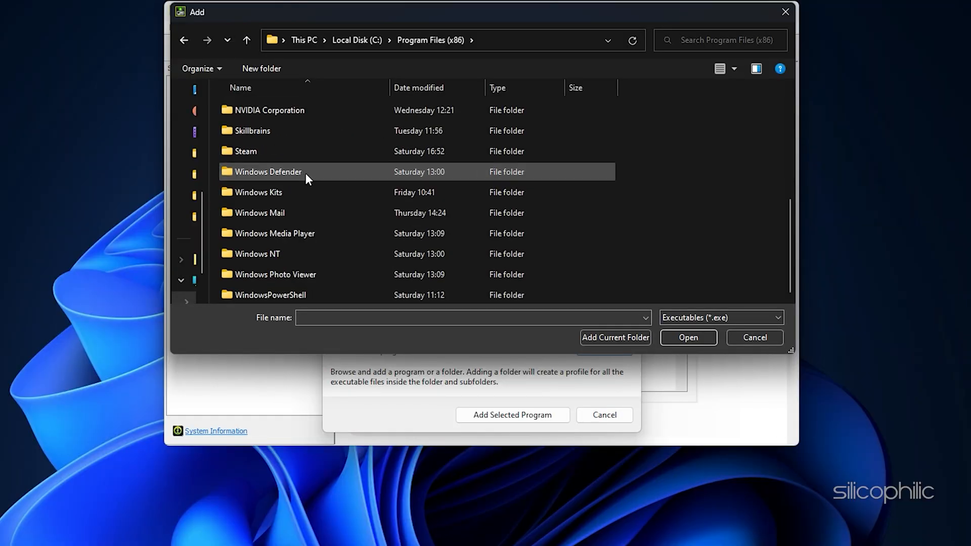
pyautogui.doubleClick(245, 152)
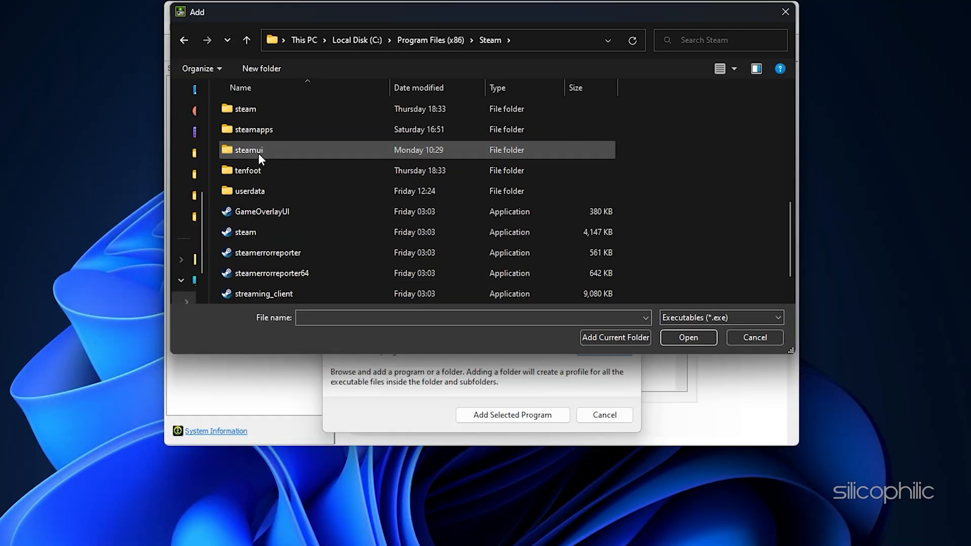
pyautogui.click(252, 128)
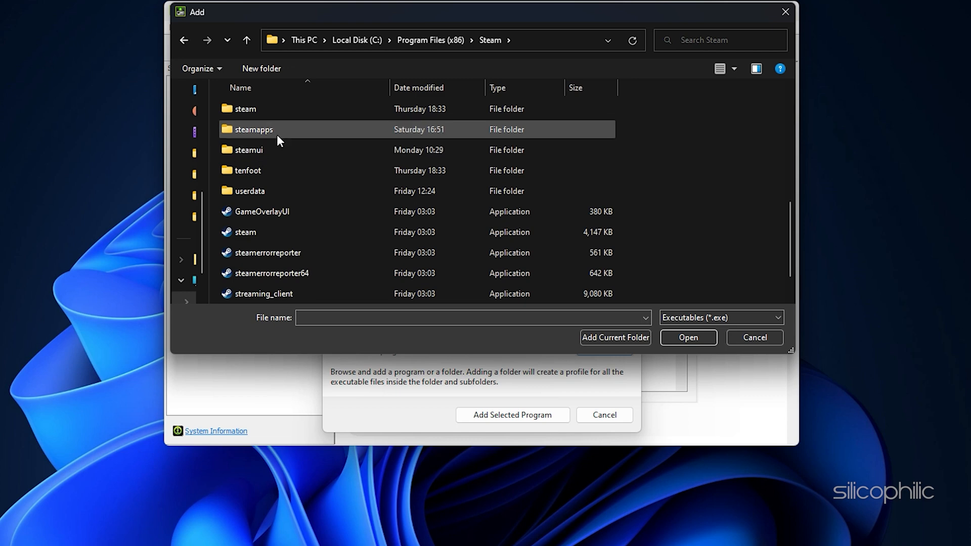
pyautogui.doubleClick(254, 129)
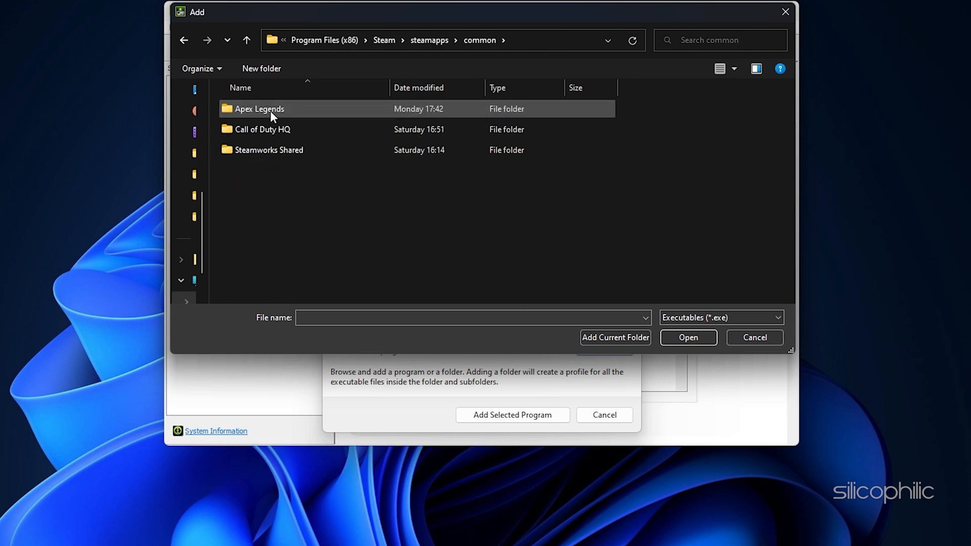
pyautogui.doubleClick(262, 129)
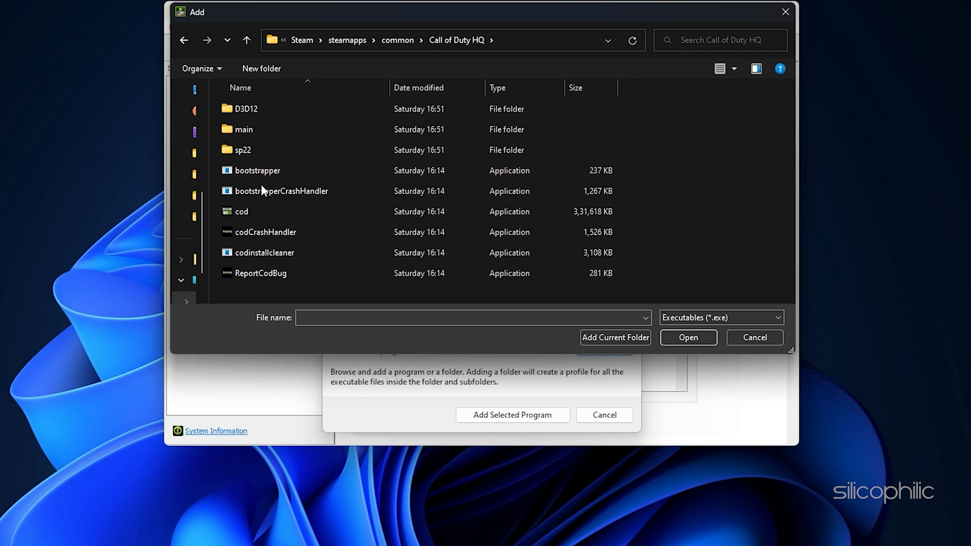
pyautogui.click(241, 211)
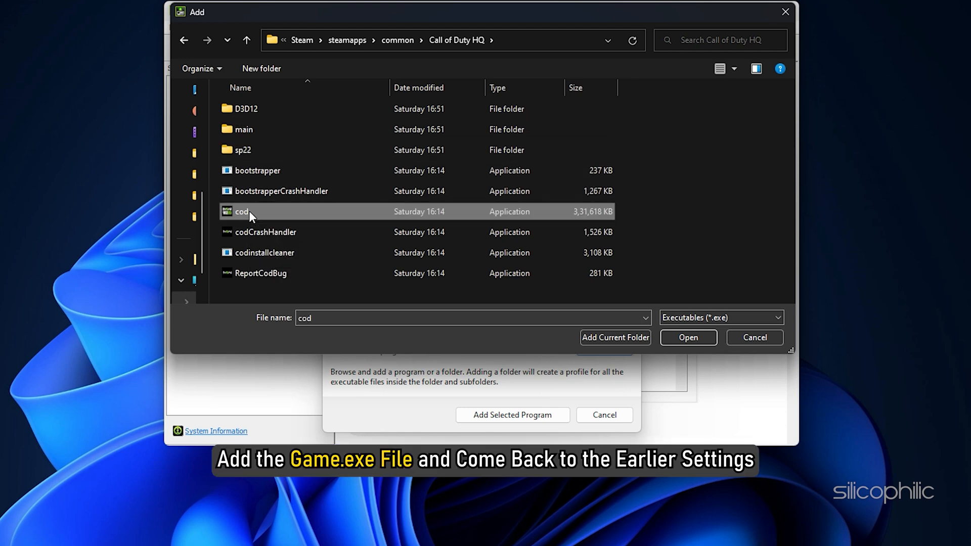
pyautogui.moveTo(442, 256)
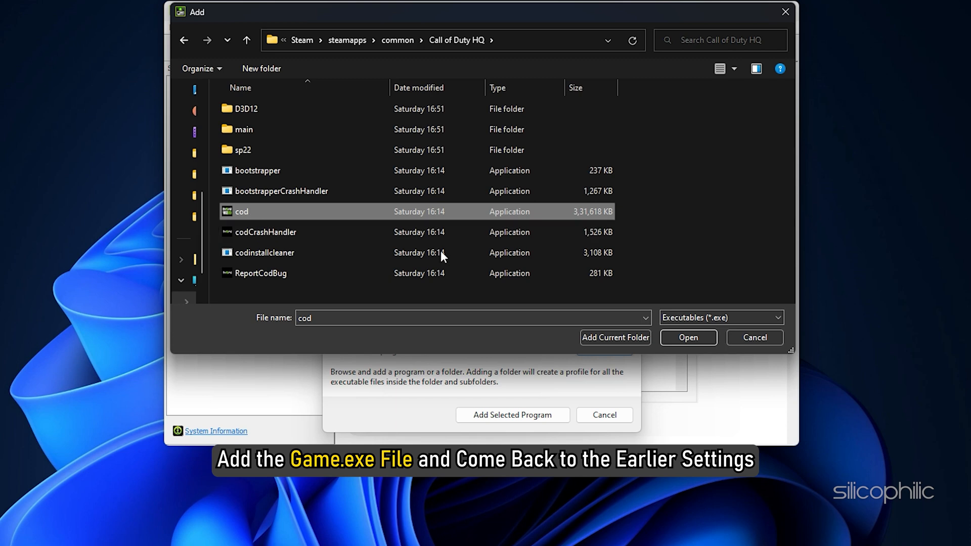
# Add cod.exe and set its OpenGL rendering GPU to the NVIDIA GeForce RTX 3070
pyautogui.click(686, 337)
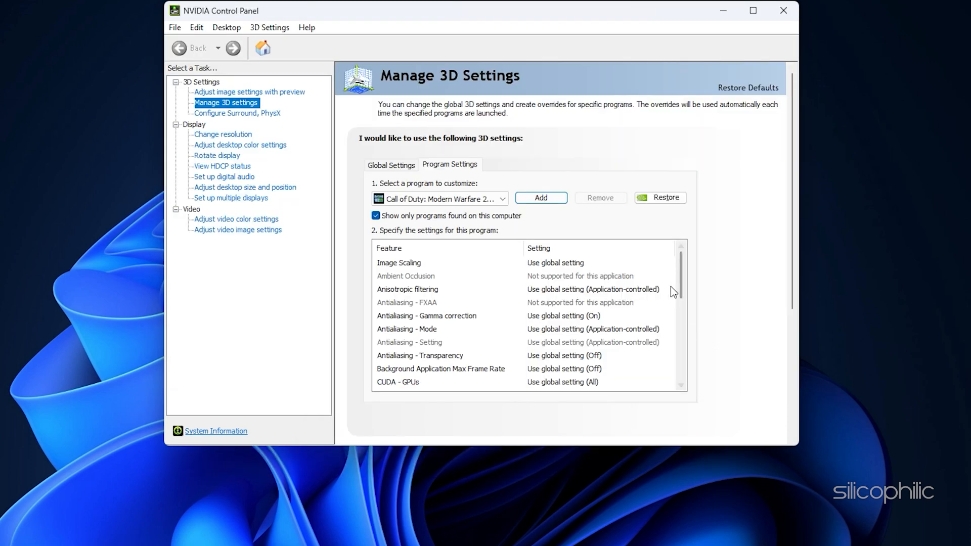
pyautogui.scroll(-3)
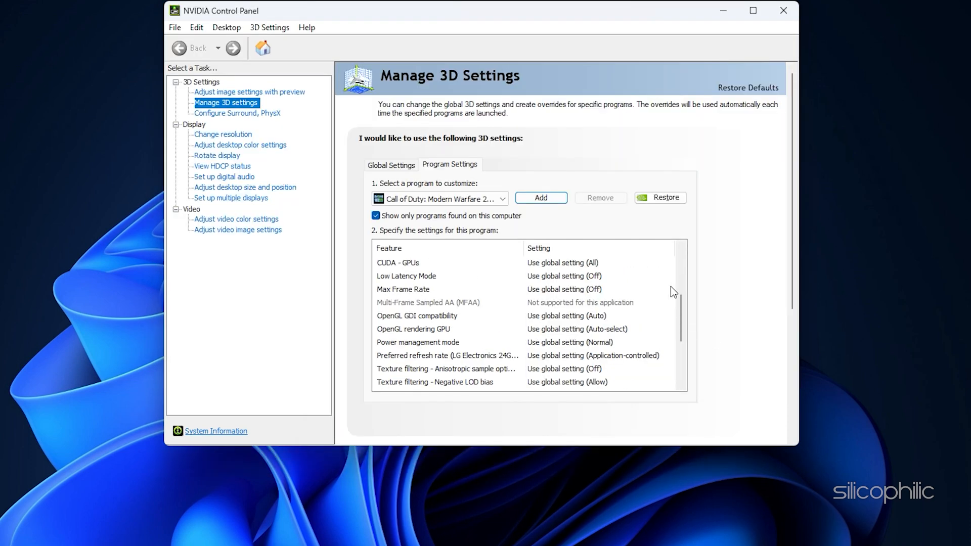
pyautogui.click(414, 329)
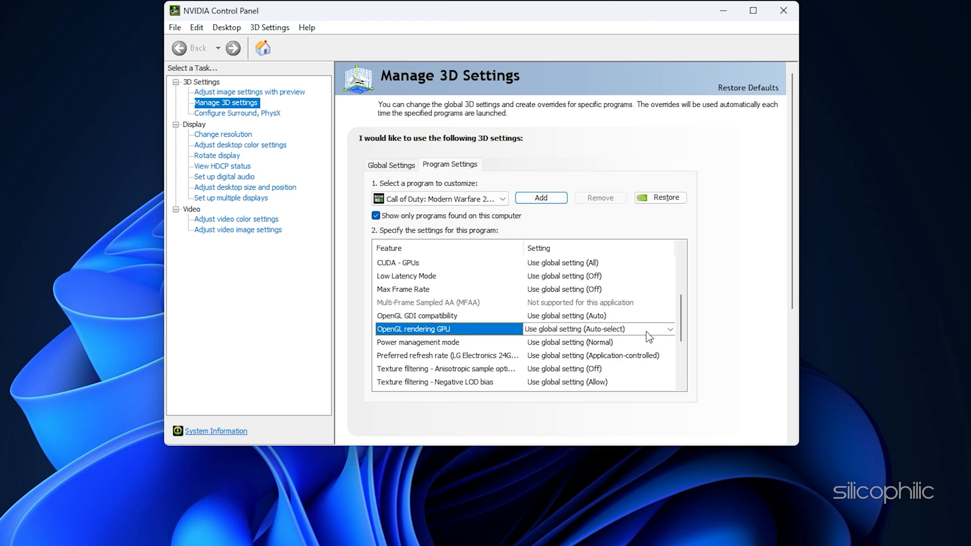
pyautogui.click(668, 329)
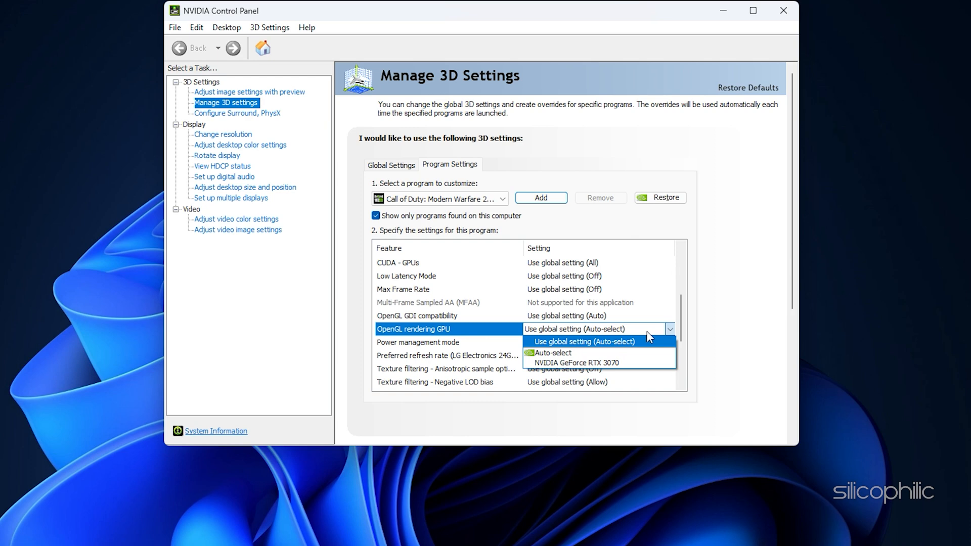
pyautogui.moveTo(625, 363)
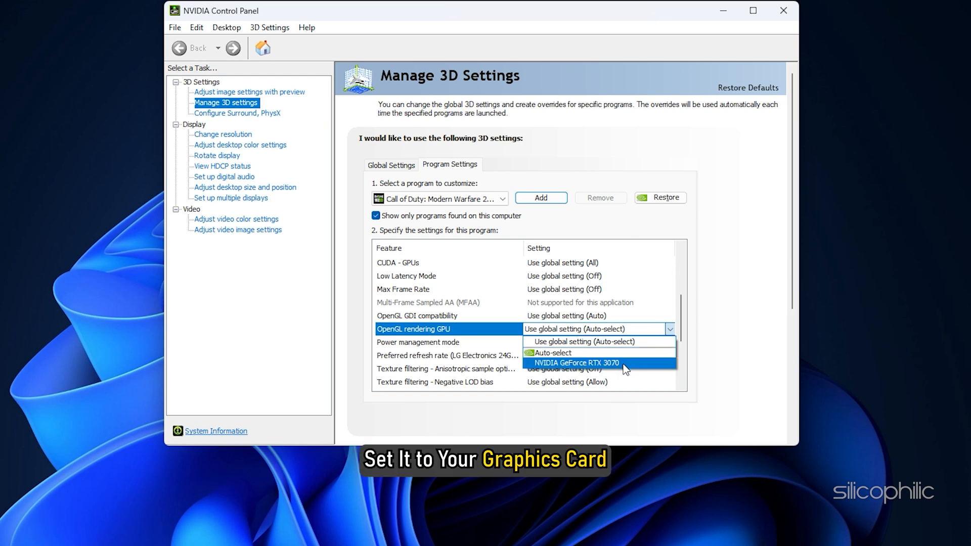
pyautogui.click(576, 363)
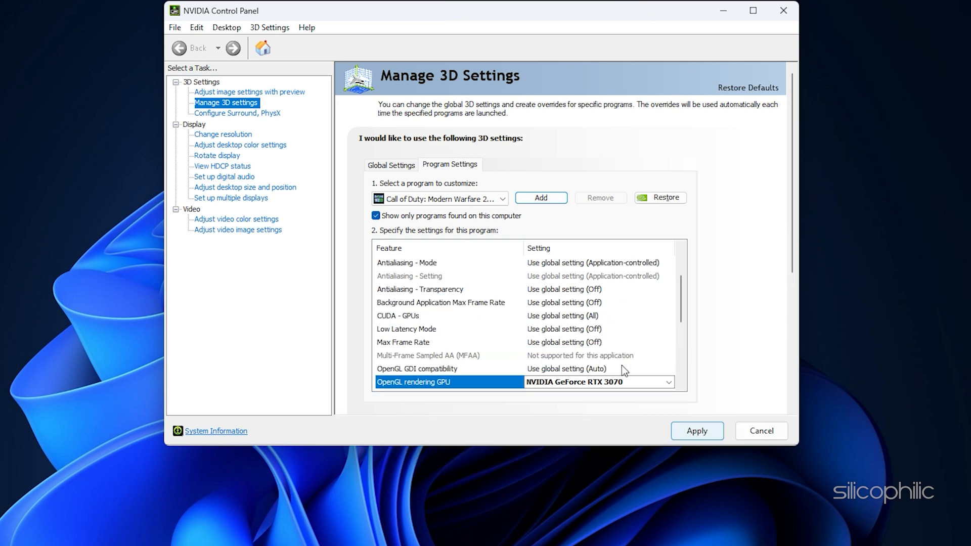
# Set Power management to Prefer maximum performance and Vertical sync to Adaptive, then apply
pyautogui.scroll(-3)
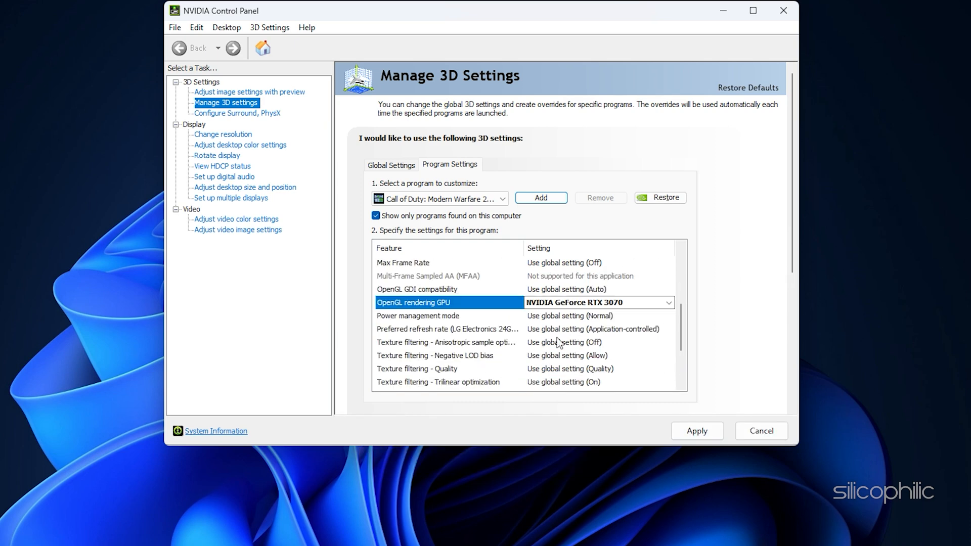
pyautogui.click(418, 315)
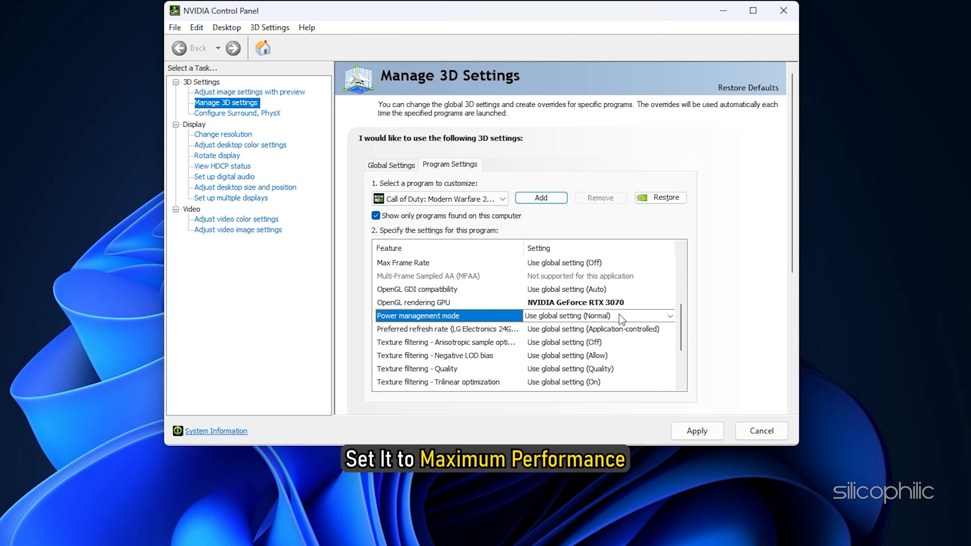
pyautogui.click(670, 316)
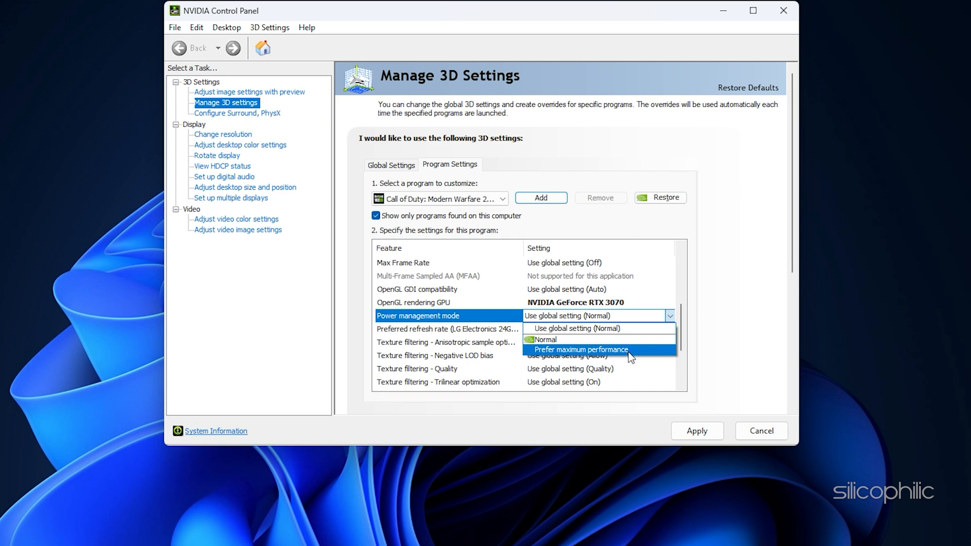
pyautogui.click(580, 349)
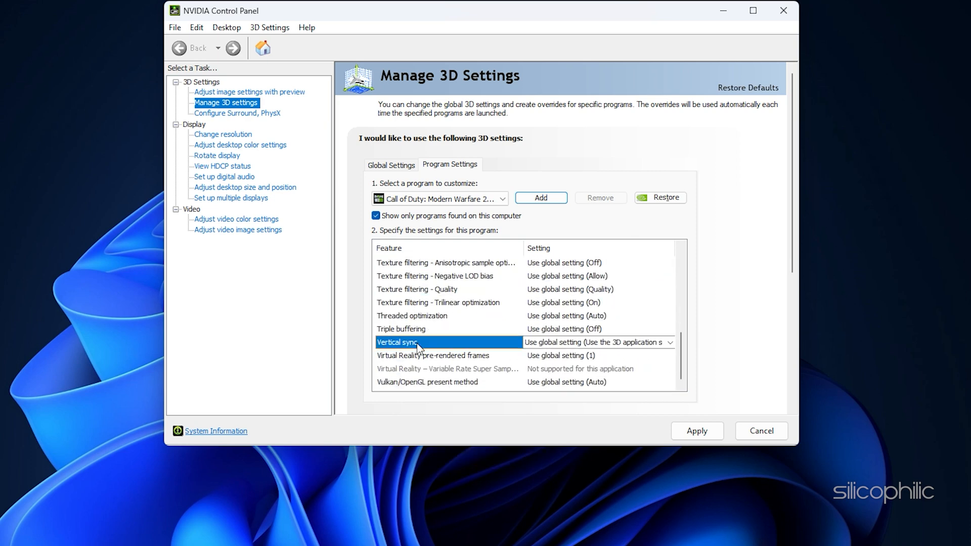
pyautogui.click(670, 342)
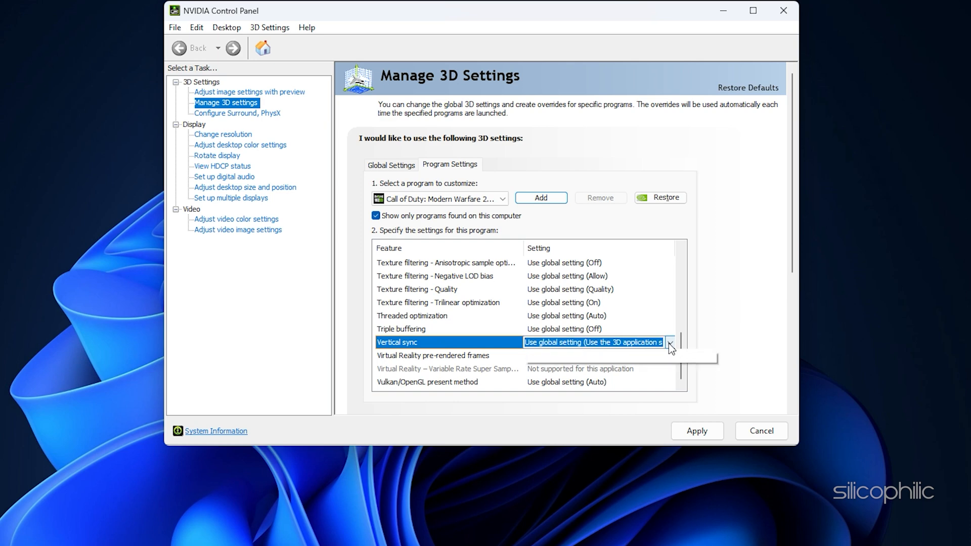
pyautogui.click(669, 342)
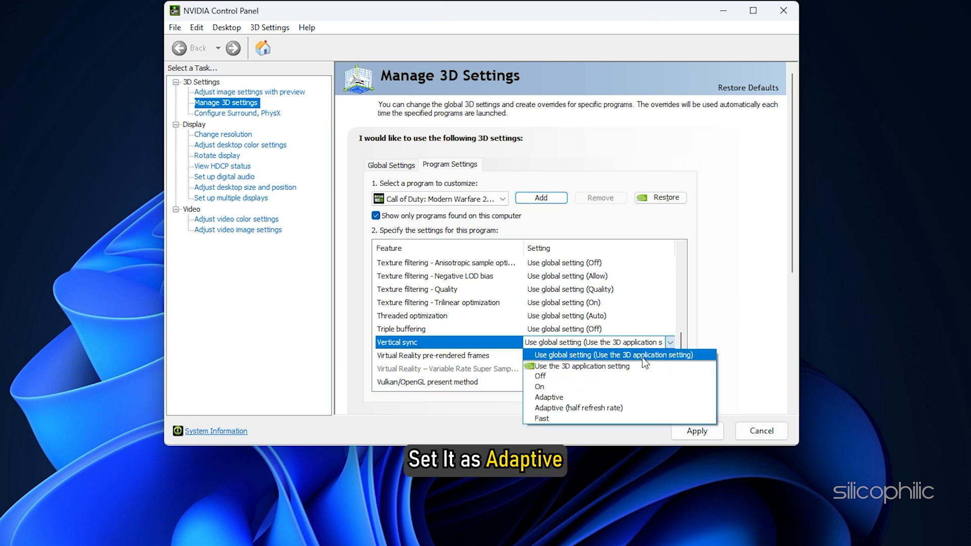
pyautogui.click(548, 397)
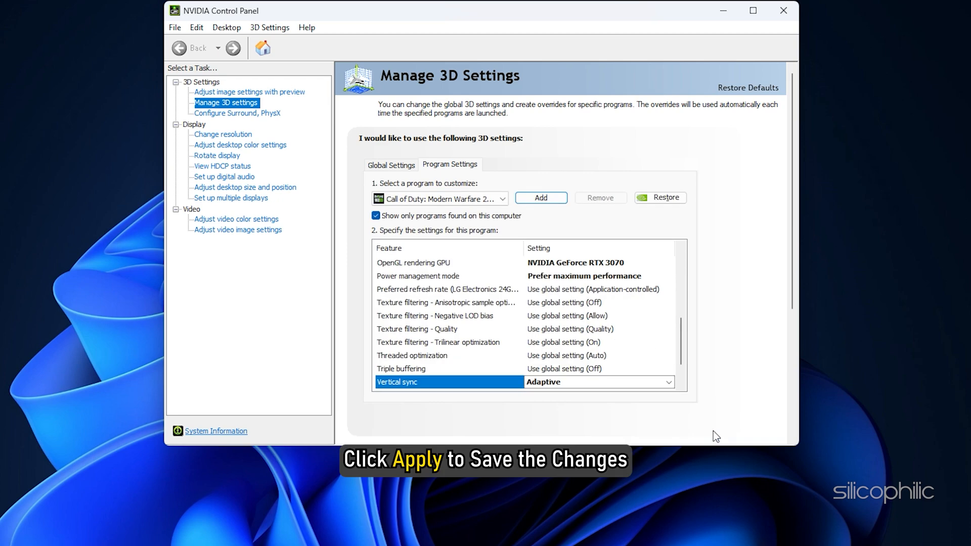
pyautogui.click(782, 10)
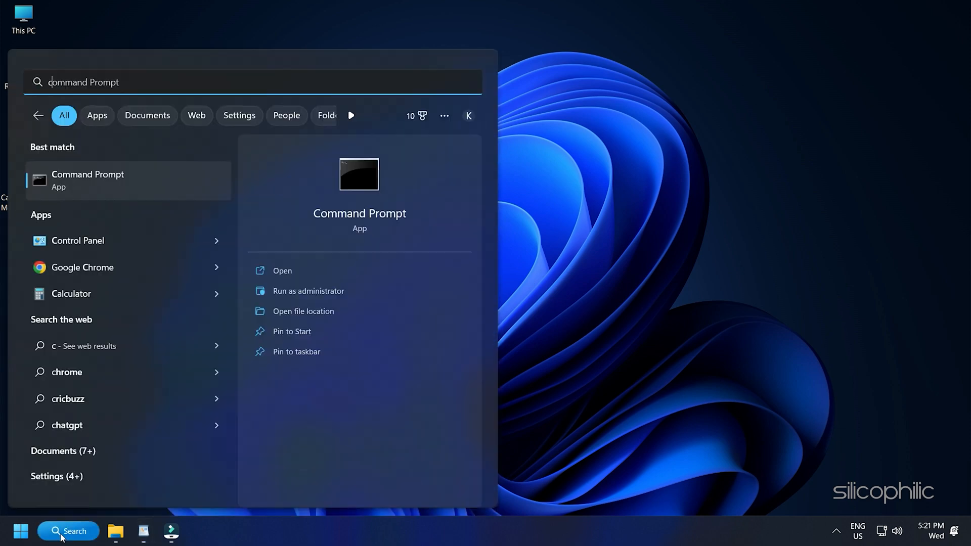
# Open Power Options in Control Panel and select the hidden High performance plan
pyautogui.write('control Panel')
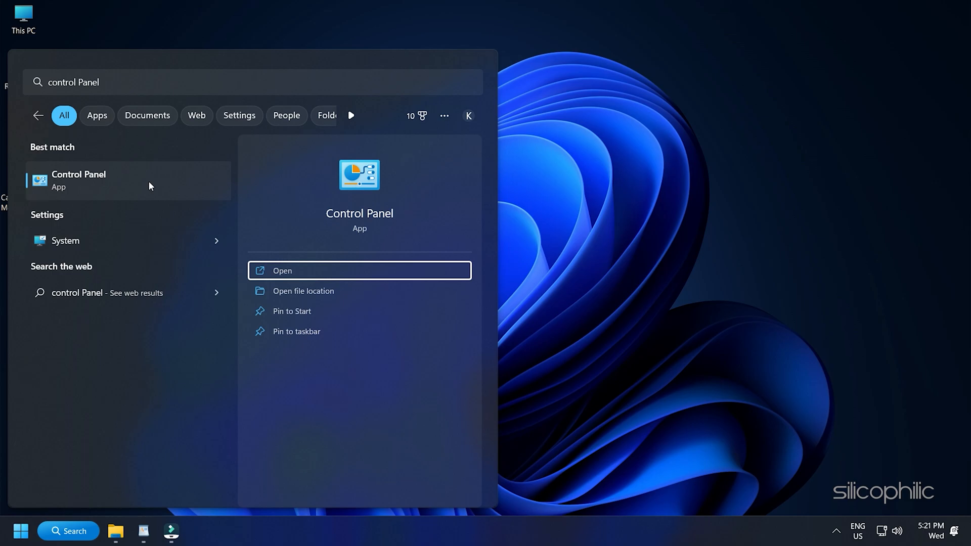
pyautogui.click(282, 270)
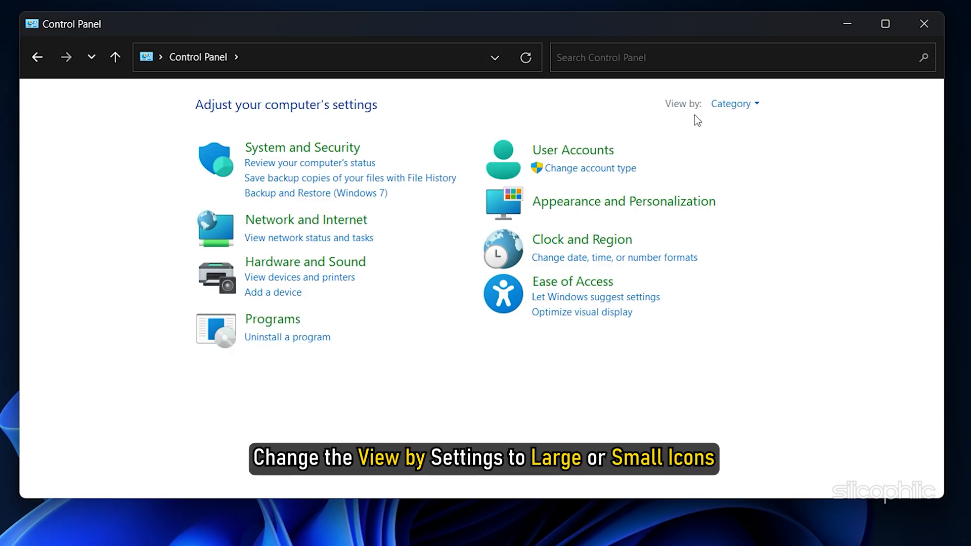
pyautogui.moveTo(742, 118)
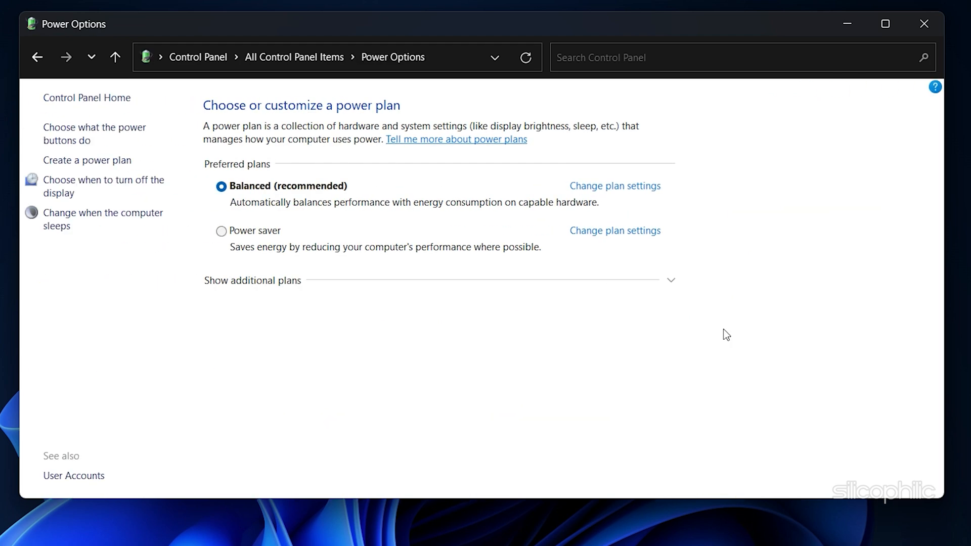
pyautogui.moveTo(684, 309)
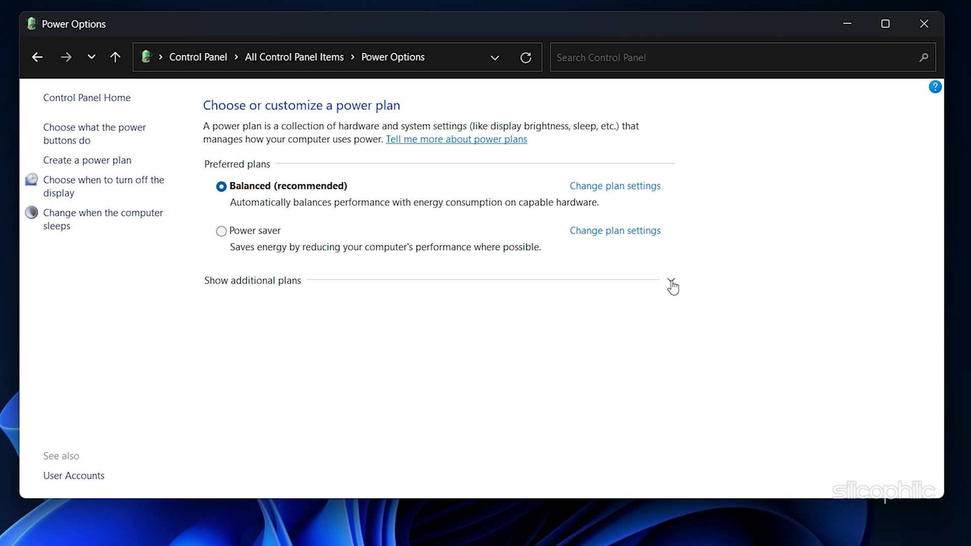
pyautogui.click(251, 280)
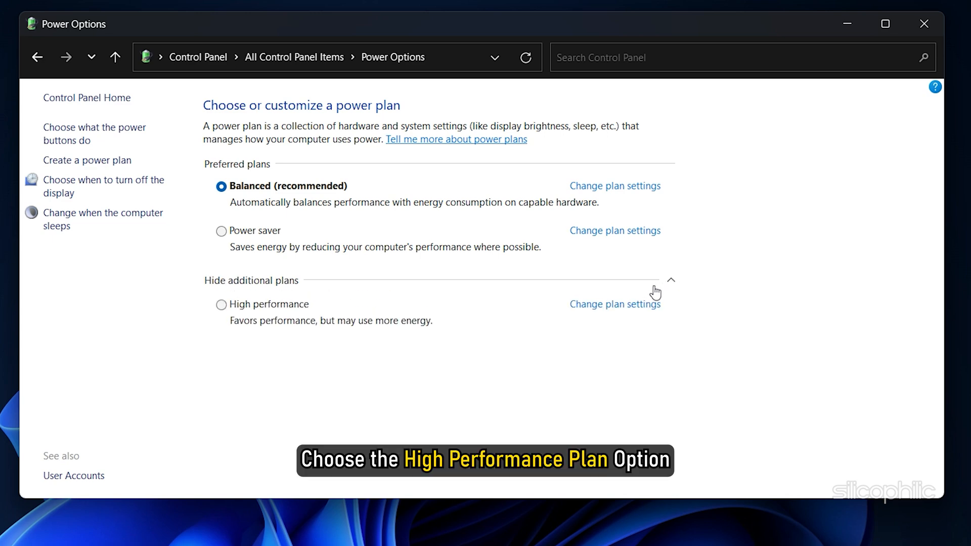
pyautogui.moveTo(305, 303)
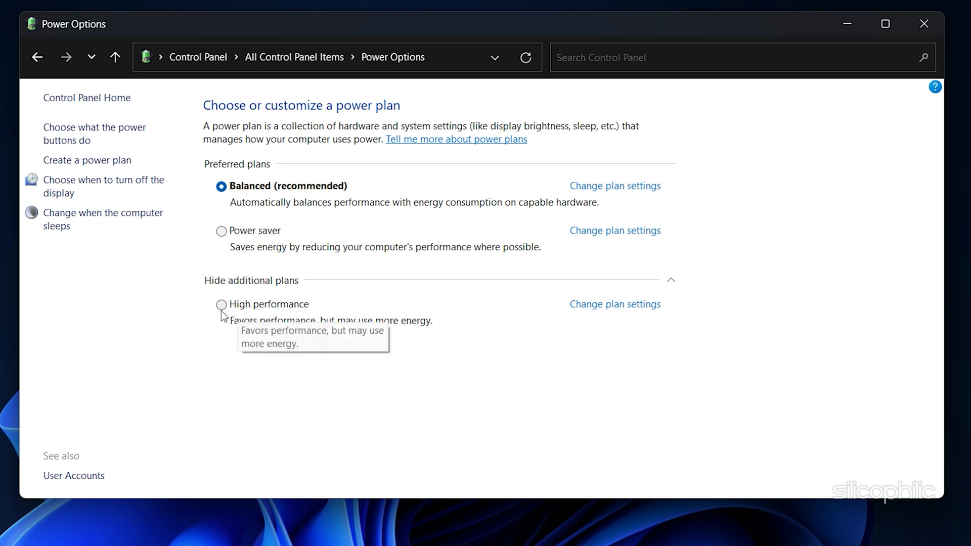
pyautogui.click(221, 304)
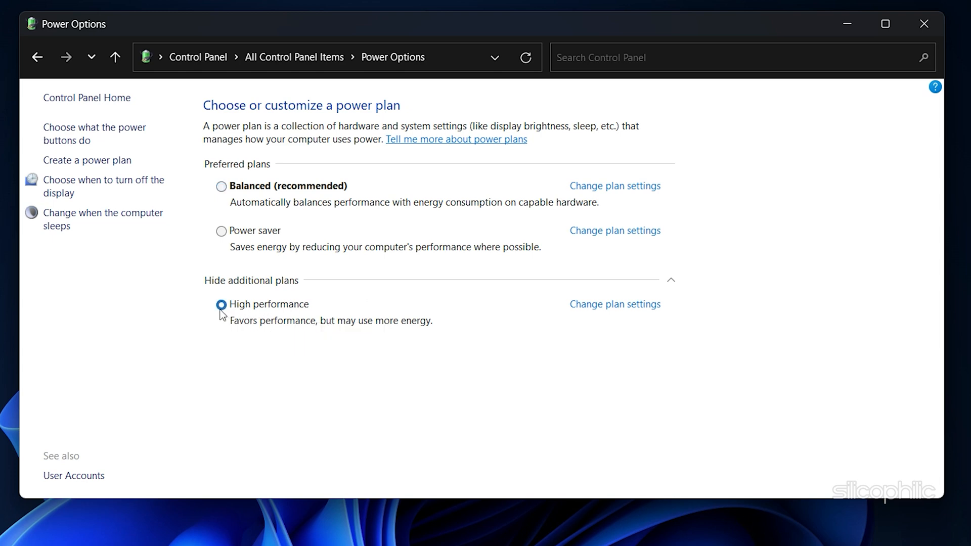
pyautogui.click(923, 24)
pyautogui.write('gam')
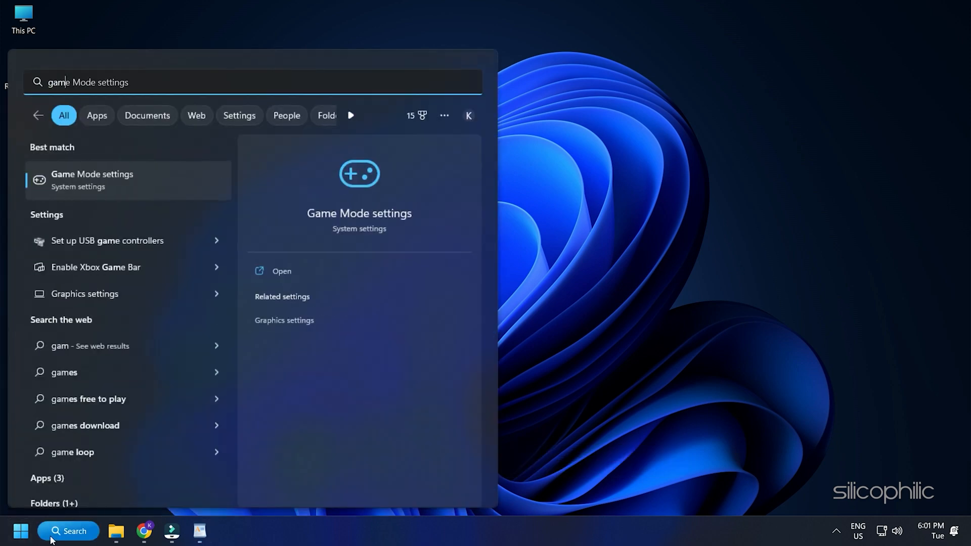
# Enable Game Mode, disable the Xbox Game Bar shortcut and Capture audio when recording a game
pyautogui.write('e Mode settings')
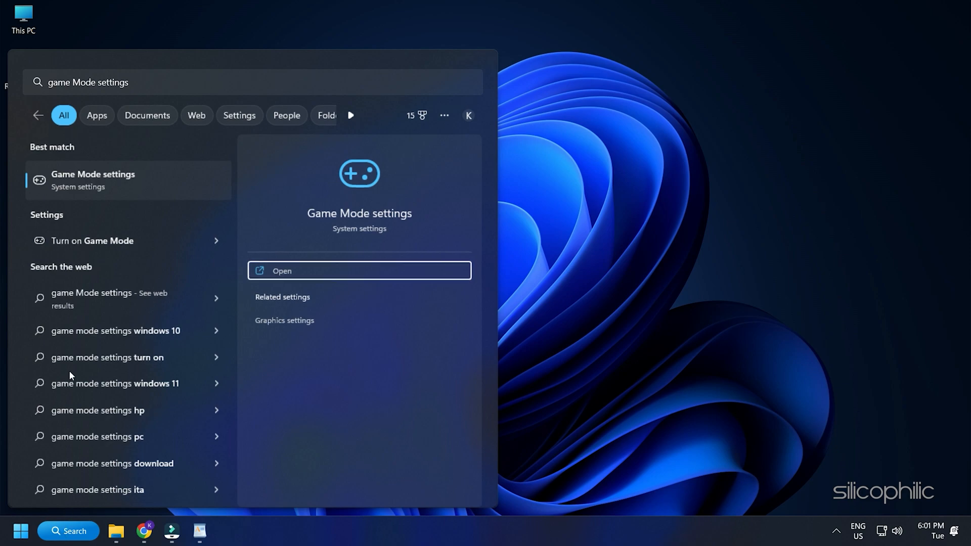
pyautogui.click(358, 271)
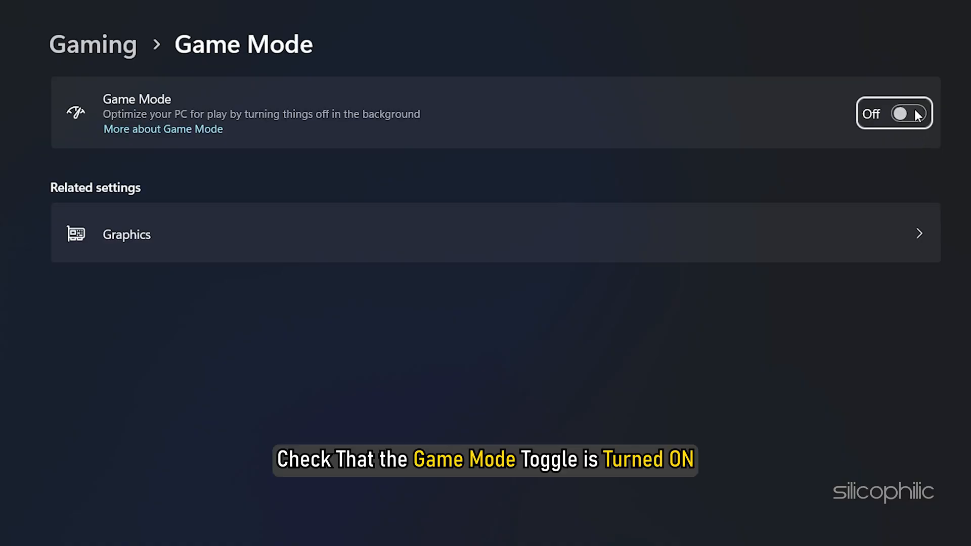
pyautogui.click(907, 113)
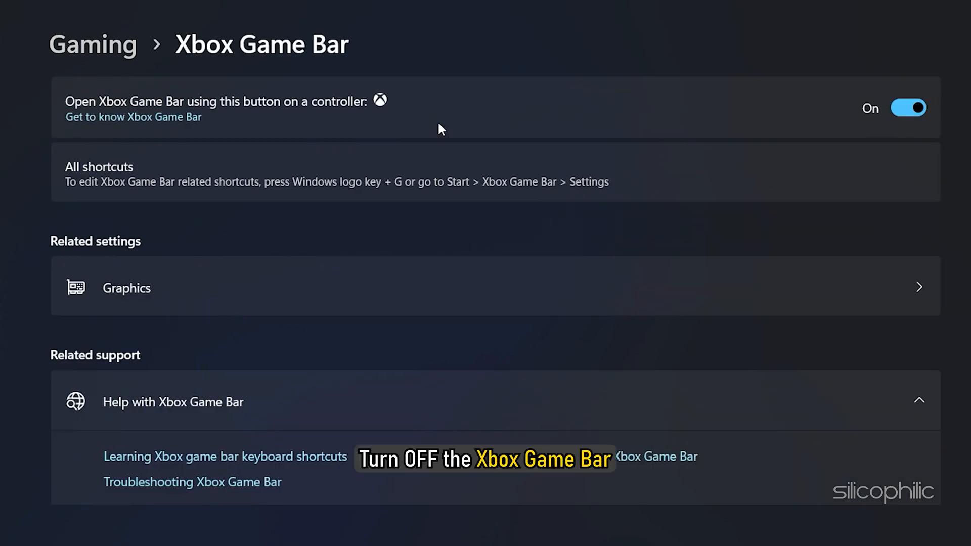
pyautogui.click(908, 107)
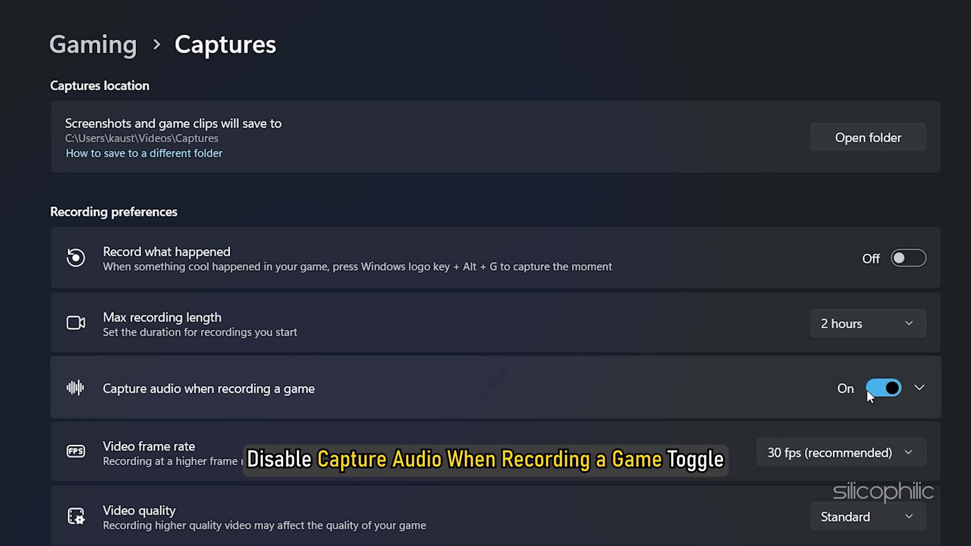
pyautogui.click(882, 388)
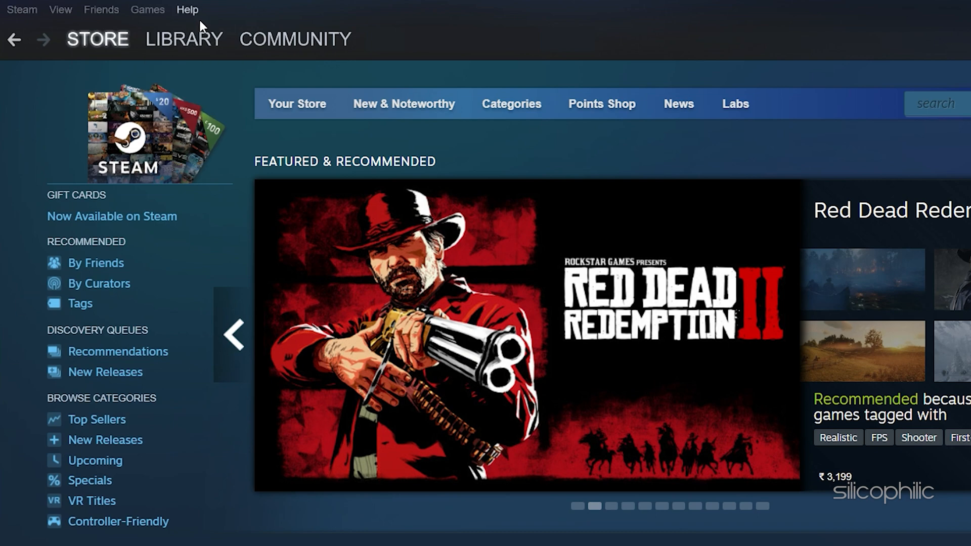
# Uncheck 'Enable the Steam Overlay while in-game' in the game's Library properties and close them
pyautogui.click(183, 39)
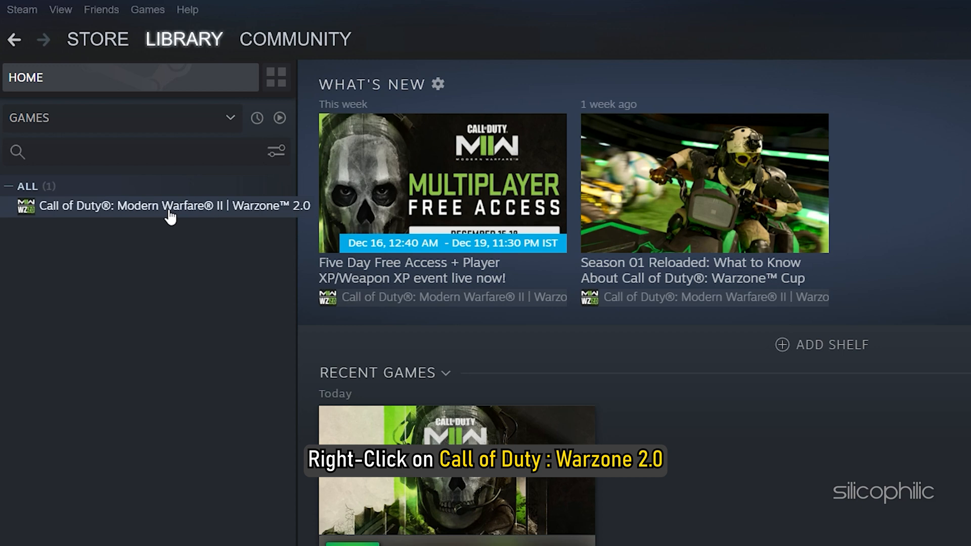
pyautogui.rightClick(174, 206)
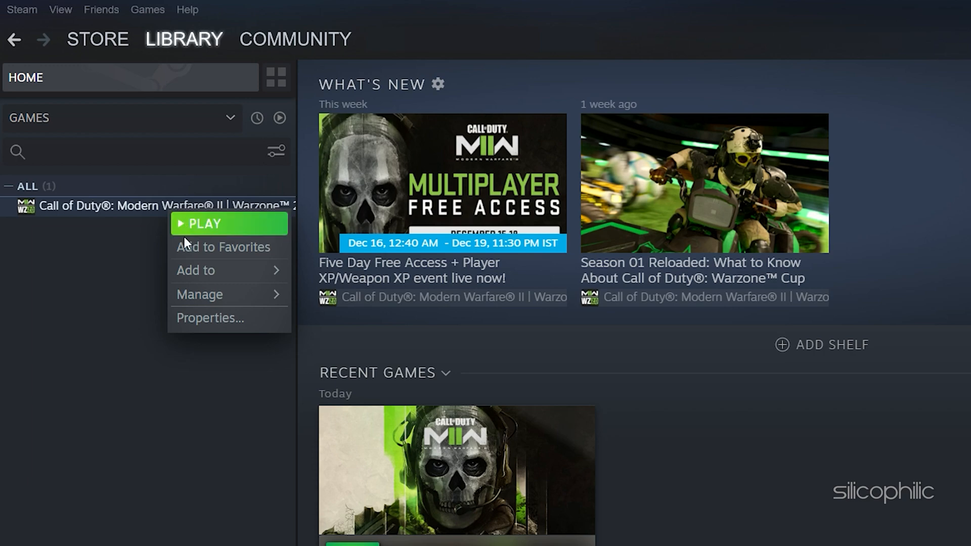
pyautogui.click(258, 326)
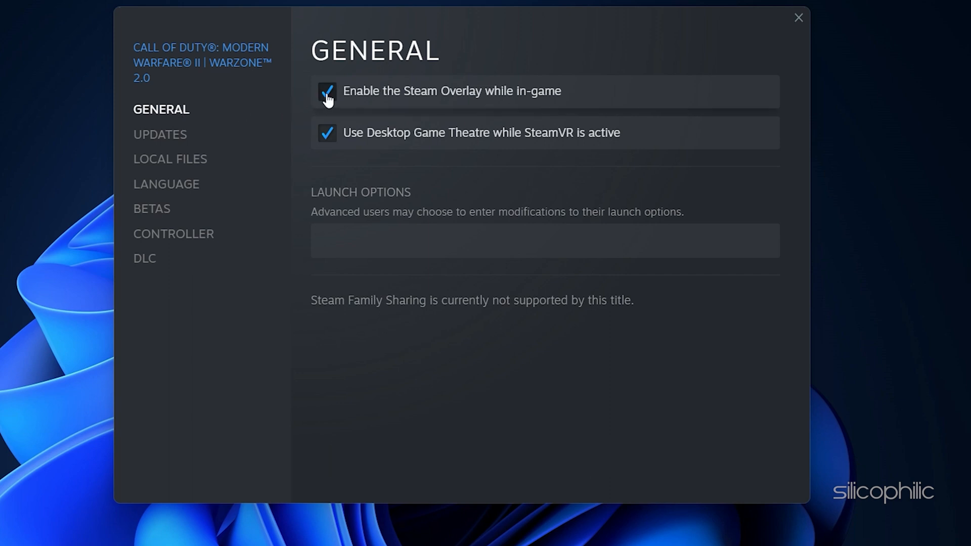
pyautogui.click(326, 91)
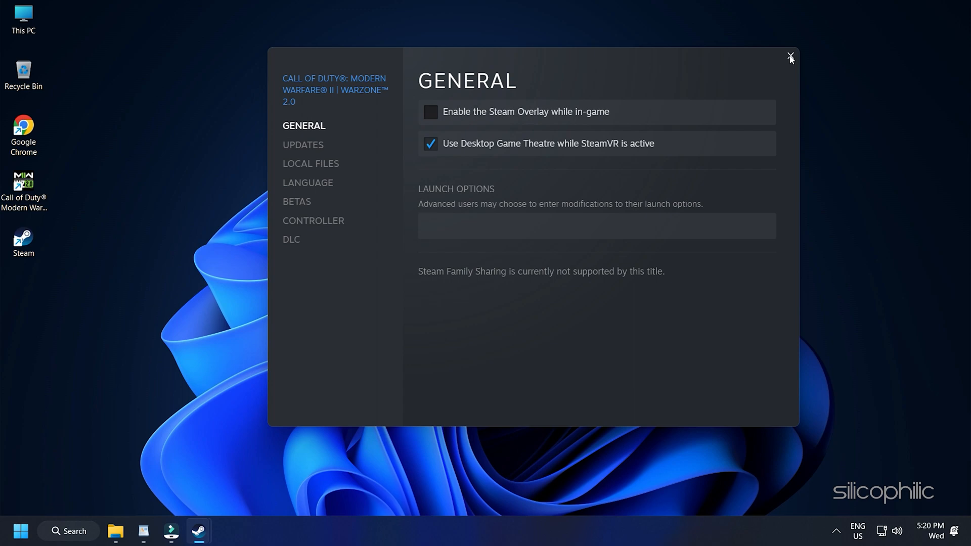
pyautogui.click(790, 58)
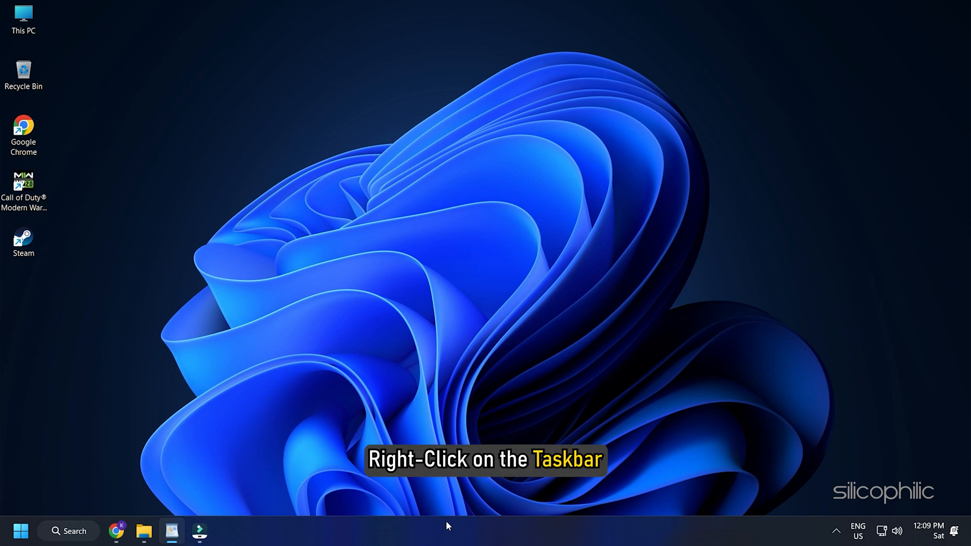
# Set cod.exe to High priority in Task Manager's Details tab, confirm, and close Task Manager
pyautogui.rightClick(447, 526)
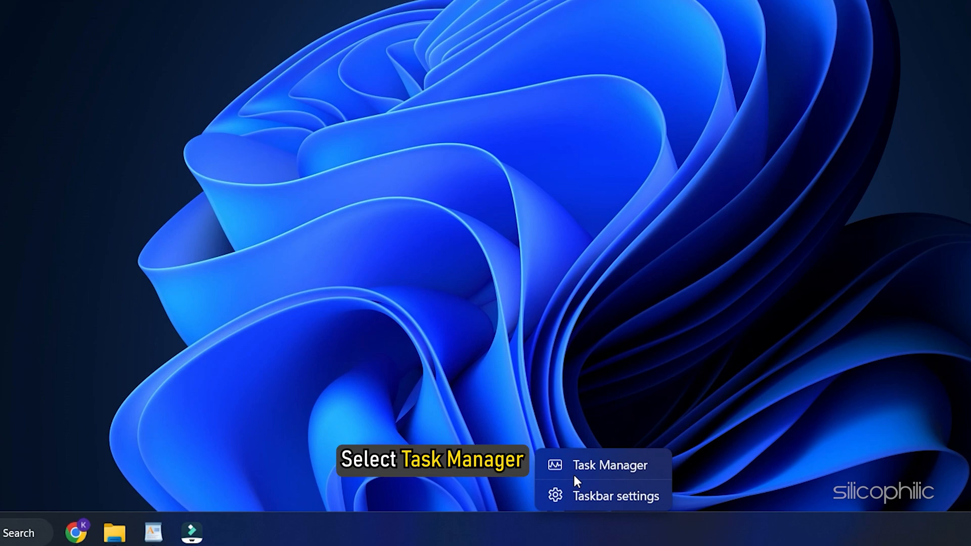
pyautogui.click(609, 466)
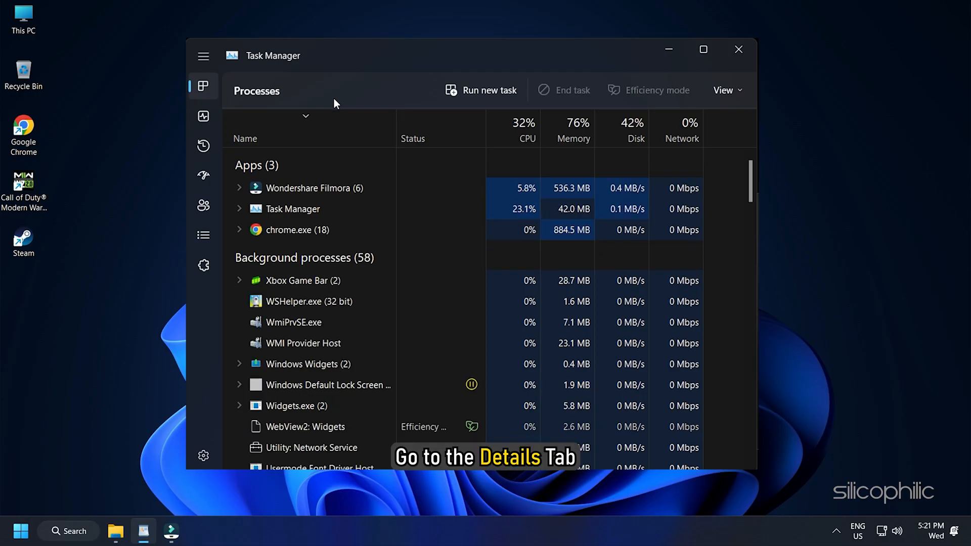
pyautogui.click(203, 236)
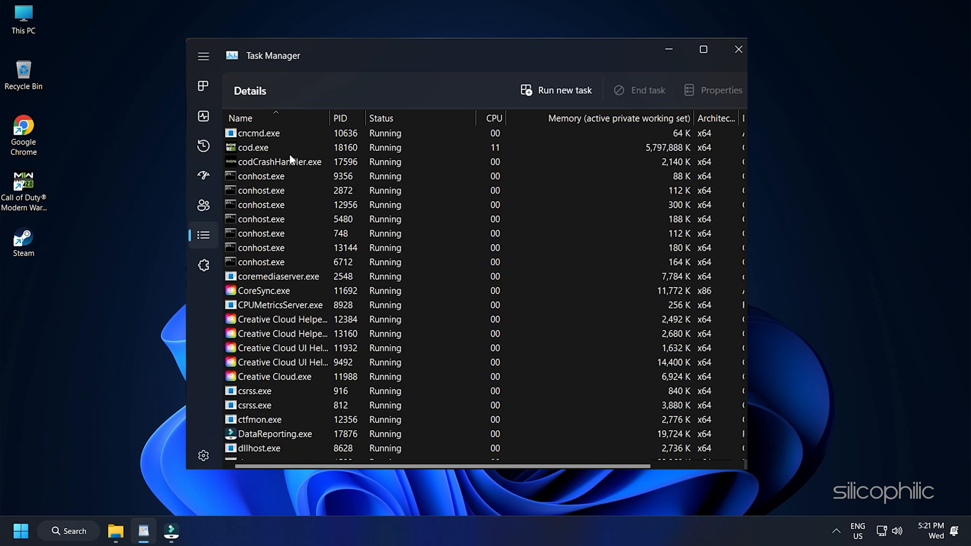
pyautogui.click(254, 148)
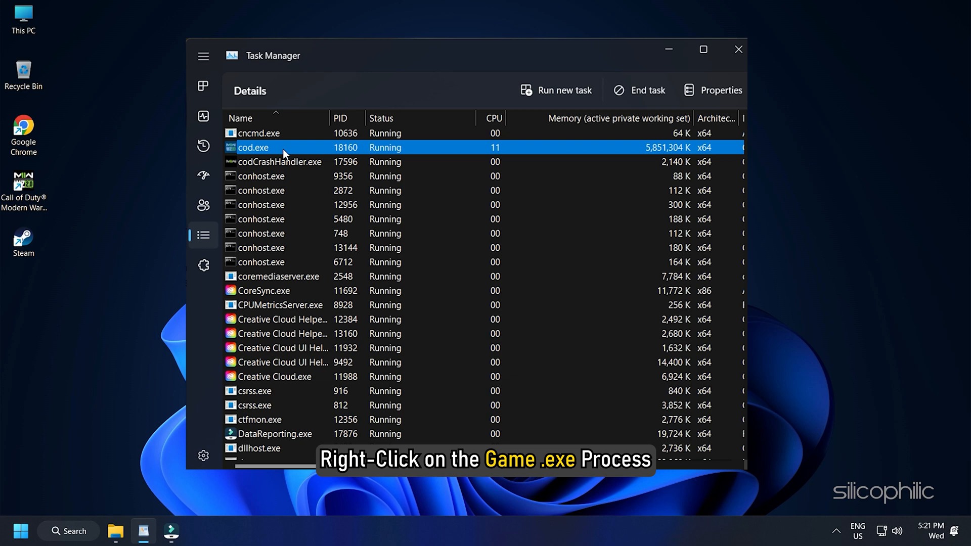
pyautogui.rightClick(253, 147)
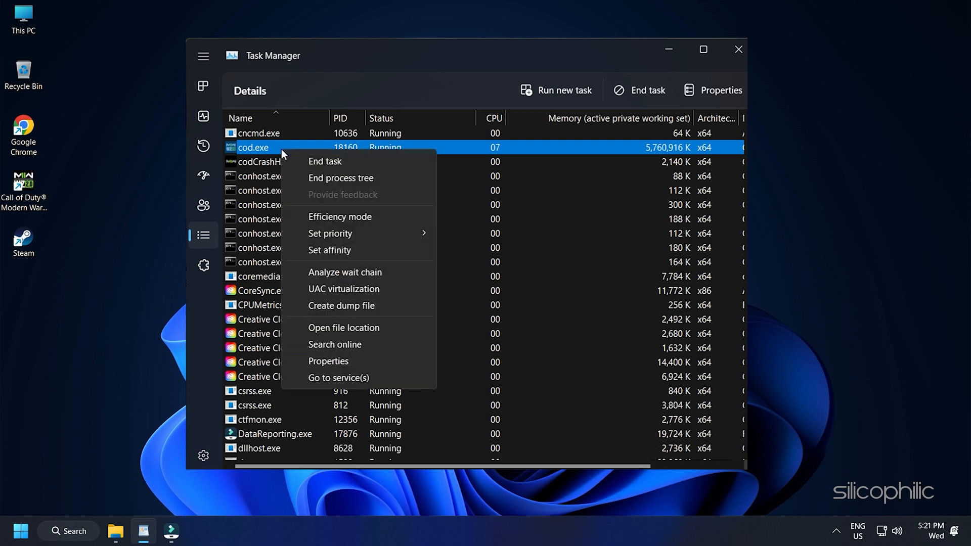
pyautogui.moveTo(285, 165)
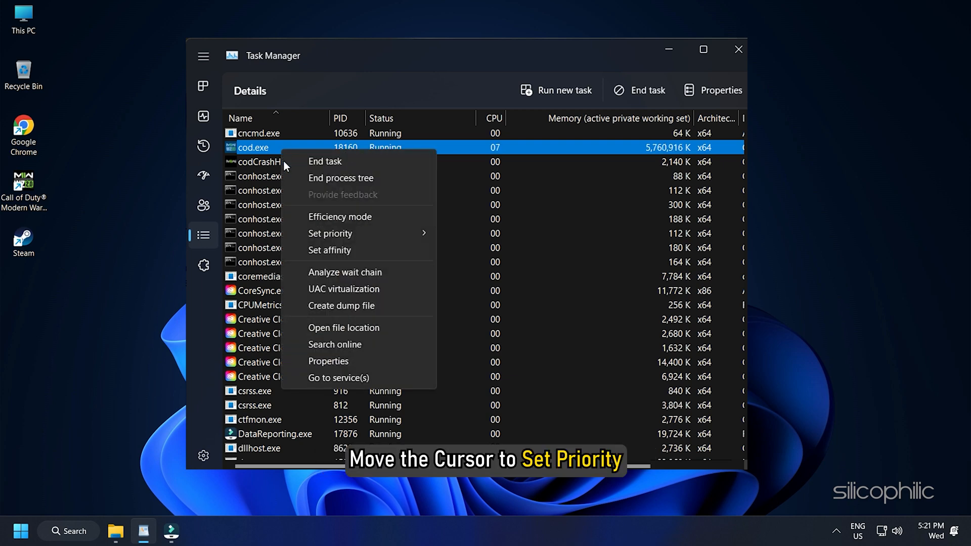
pyautogui.moveTo(330, 234)
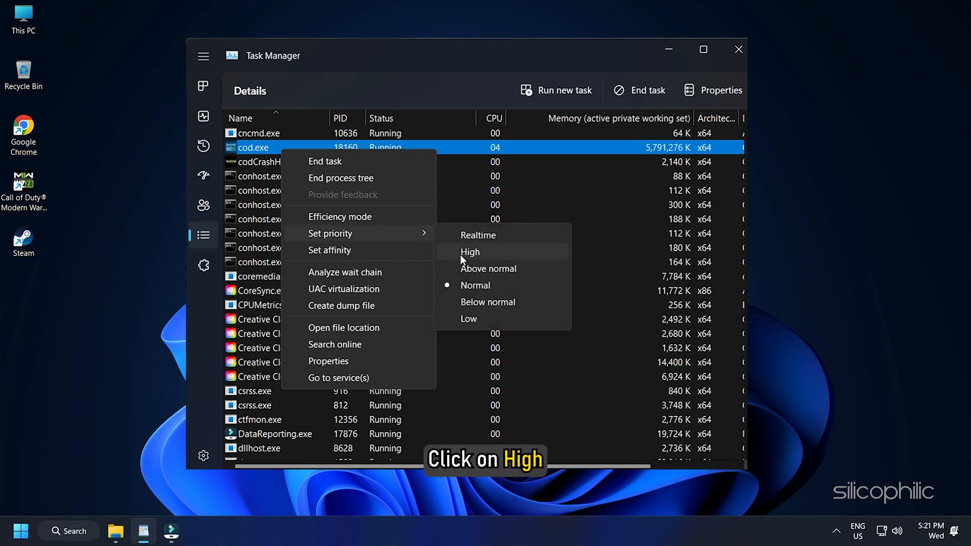
pyautogui.click(469, 252)
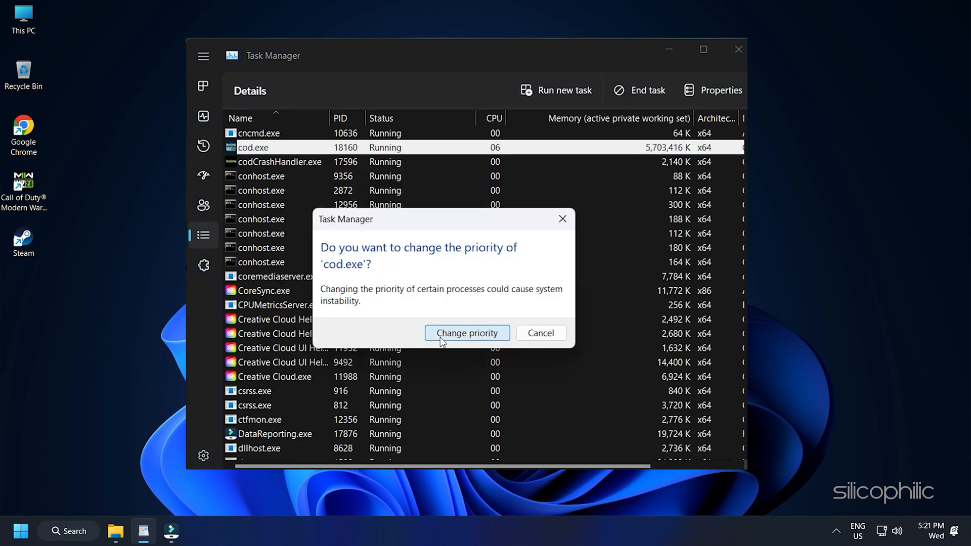
pyautogui.click(466, 333)
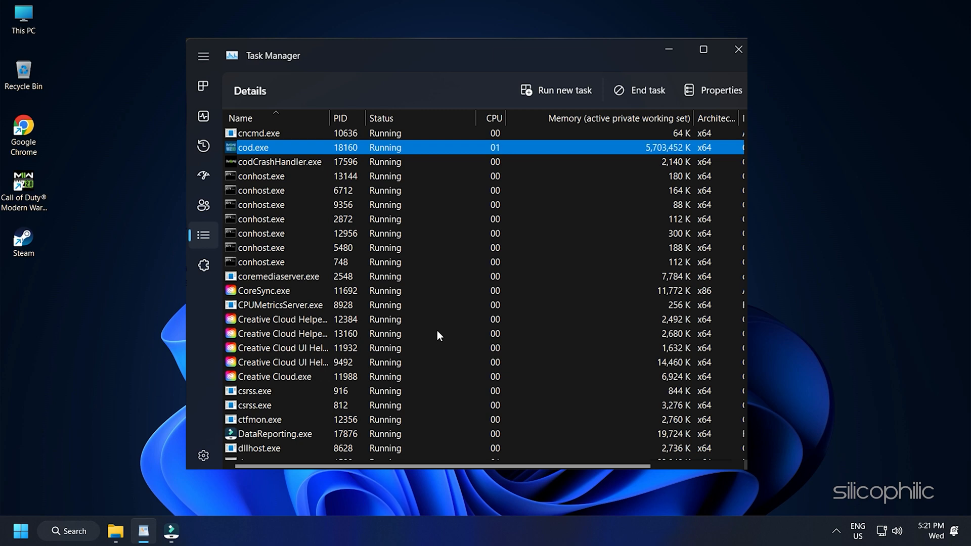
pyautogui.moveTo(738, 49)
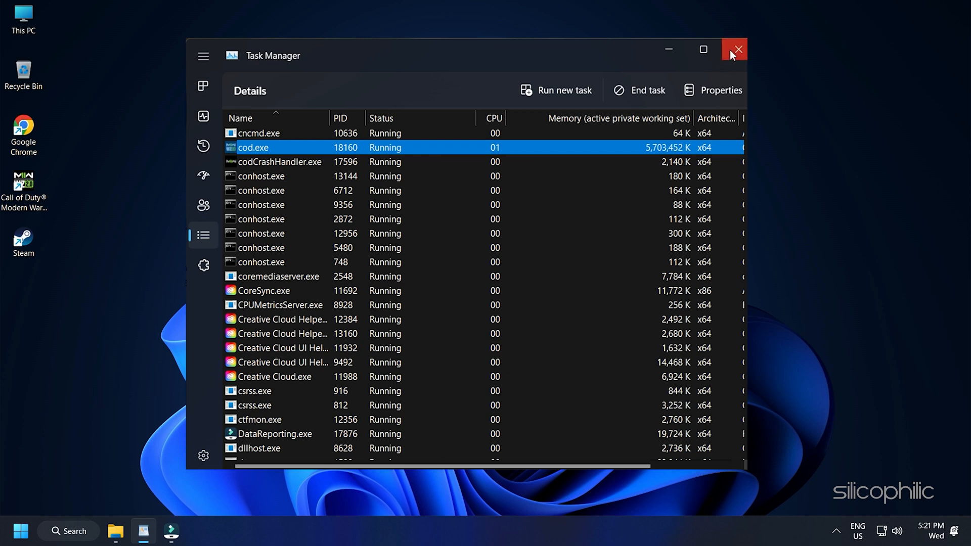
pyautogui.click(734, 50)
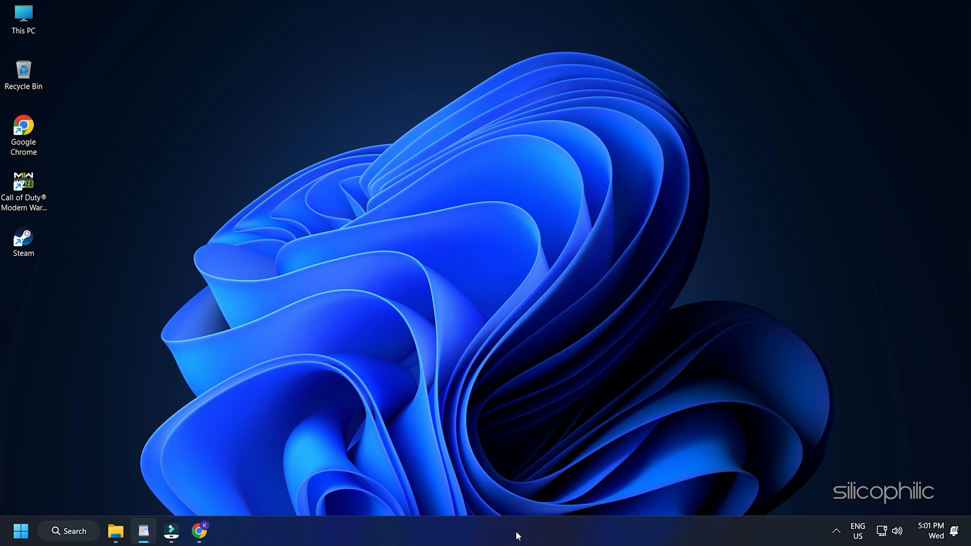
# Reopen Task Manager from the taskbar and End task on Google Chrome
pyautogui.rightClick(516, 530)
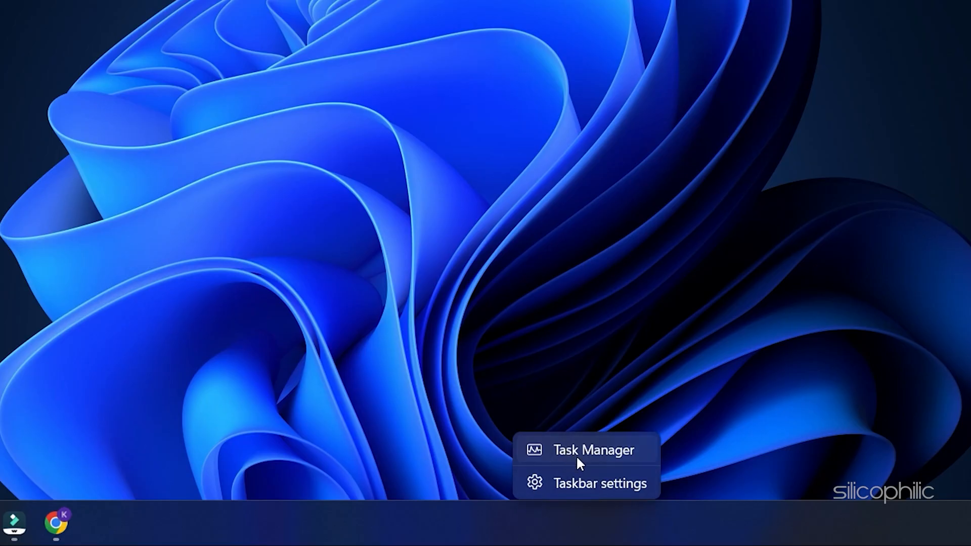
pyautogui.click(593, 449)
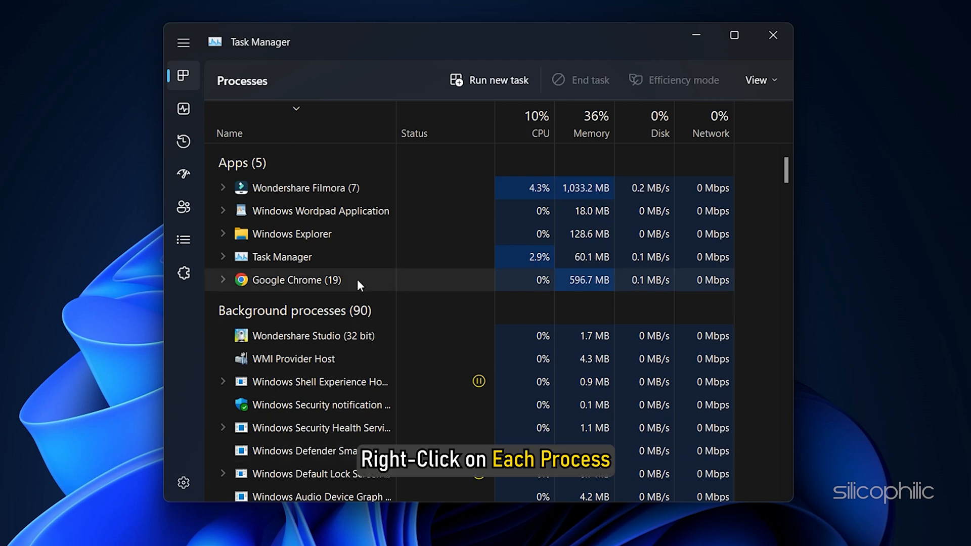
pyautogui.rightClick(299, 279)
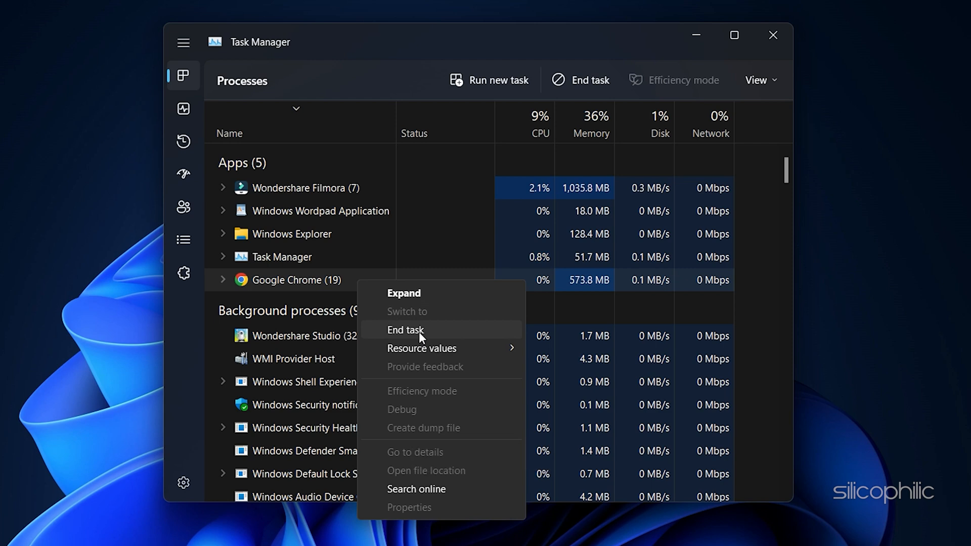
pyautogui.click(405, 329)
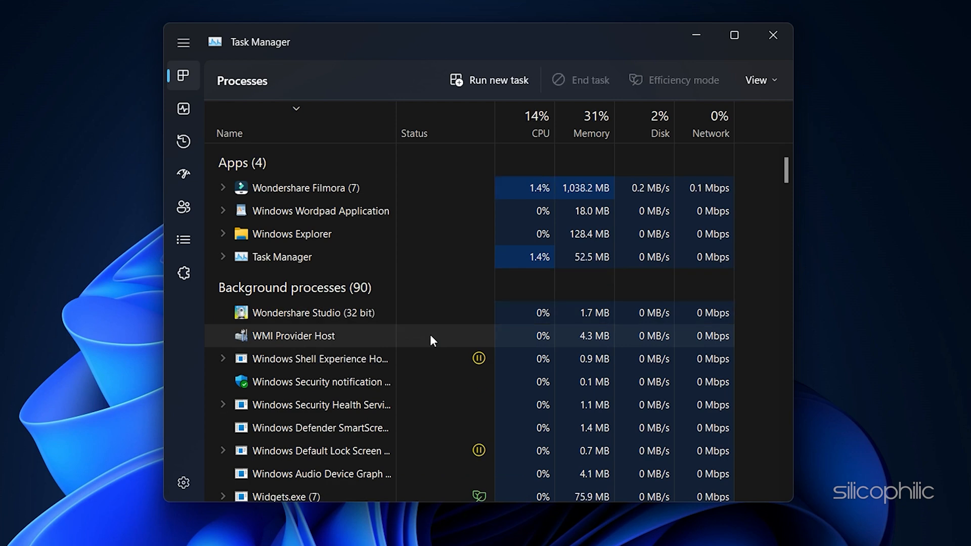
pyautogui.click(771, 35)
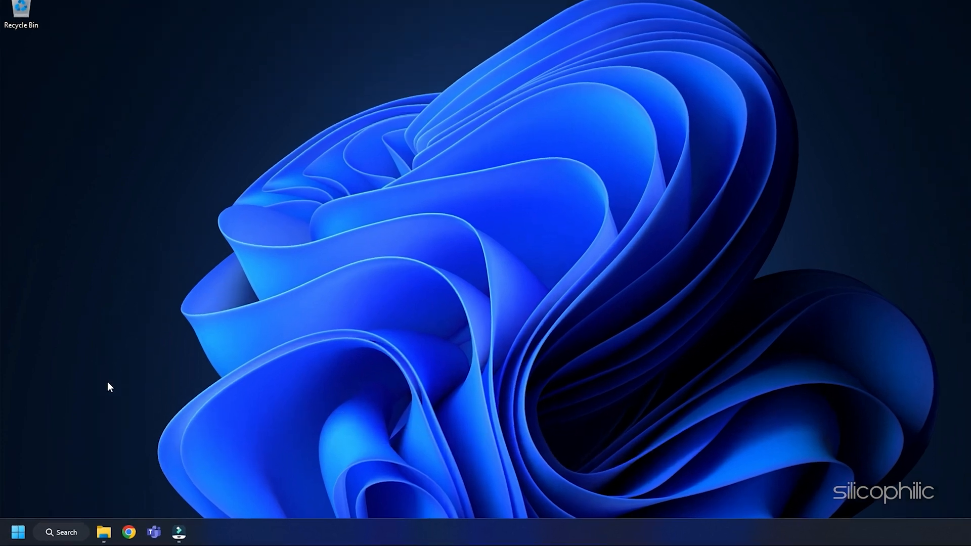
# Search automatically for a newer GeForce RTX 3070 driver in Device Manager and close the 'best drivers installed' result
pyautogui.rightClick(18, 531)
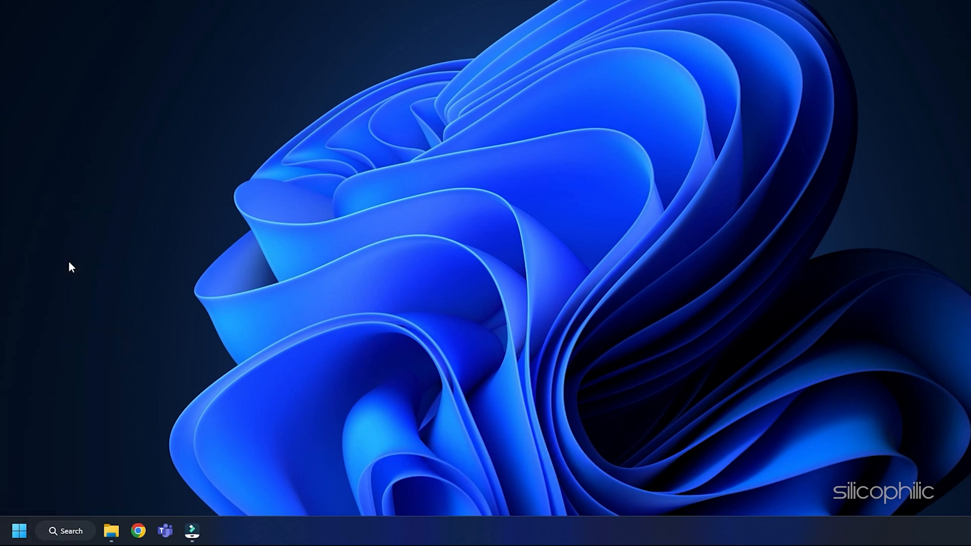
pyautogui.click(192, 531)
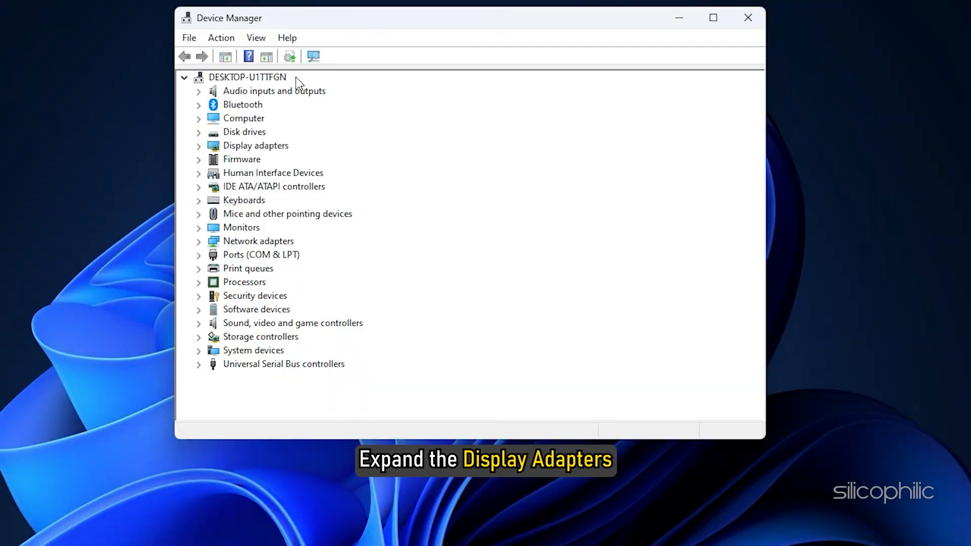
pyautogui.click(254, 146)
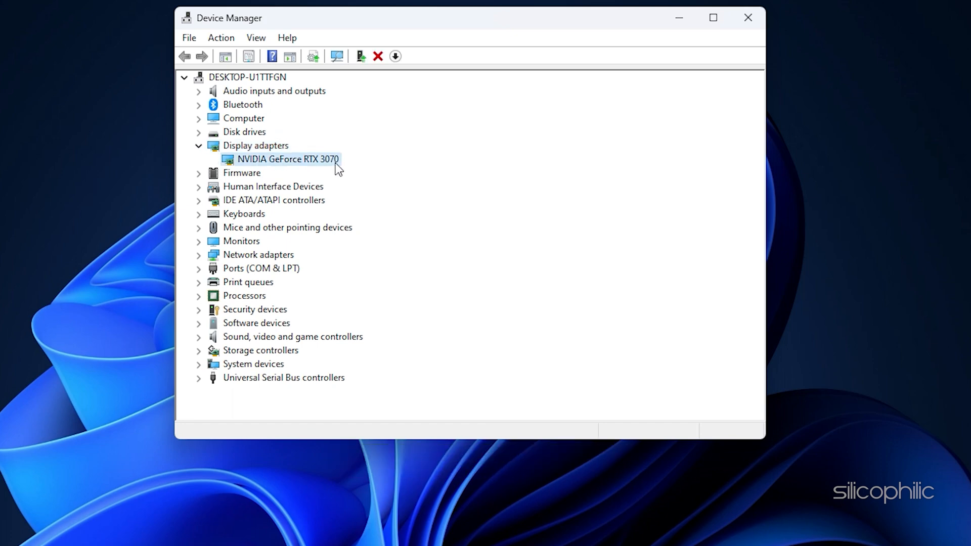
pyautogui.rightClick(287, 158)
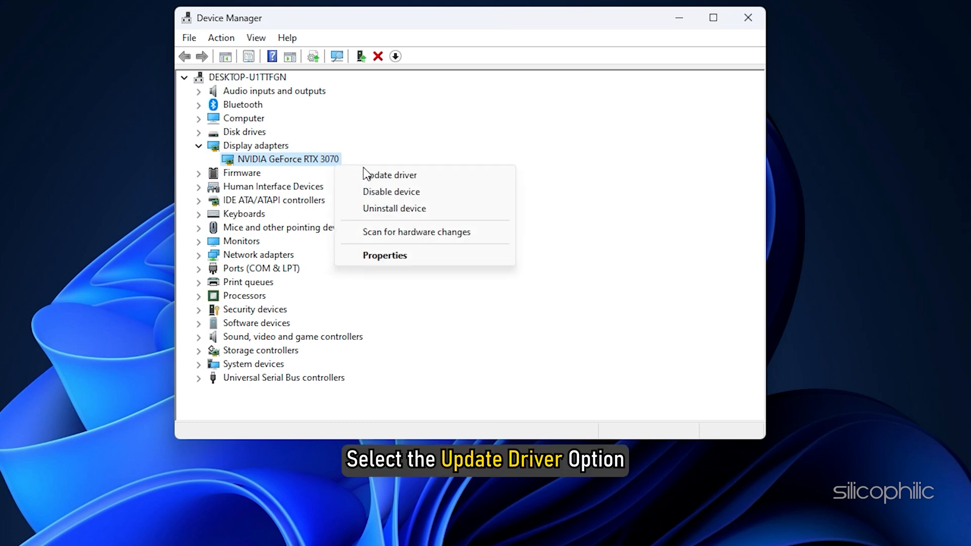
pyautogui.click(389, 174)
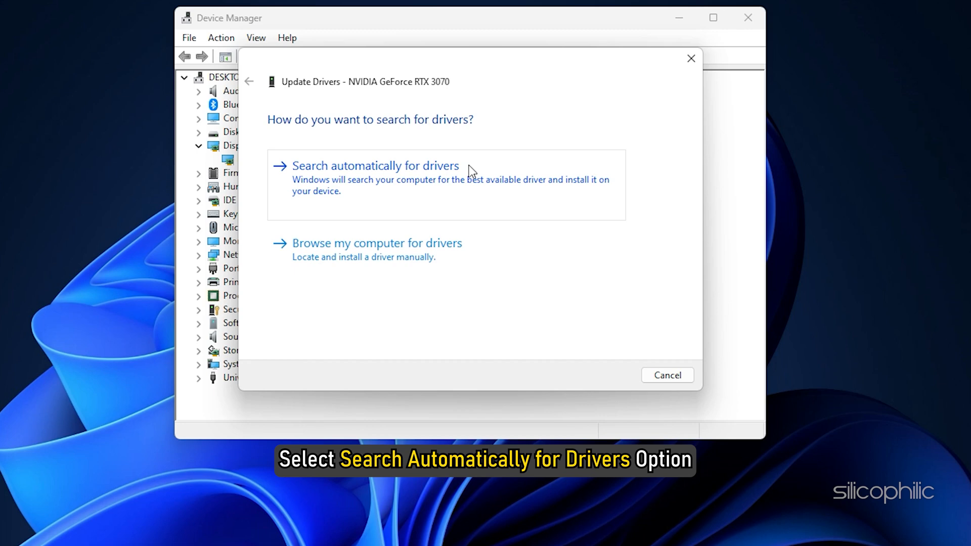
pyautogui.click(375, 165)
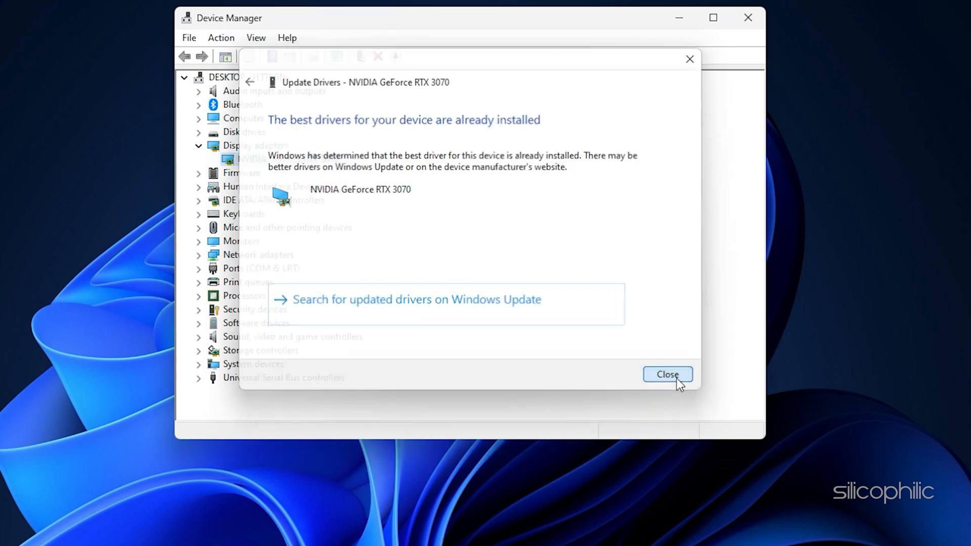
pyautogui.click(666, 374)
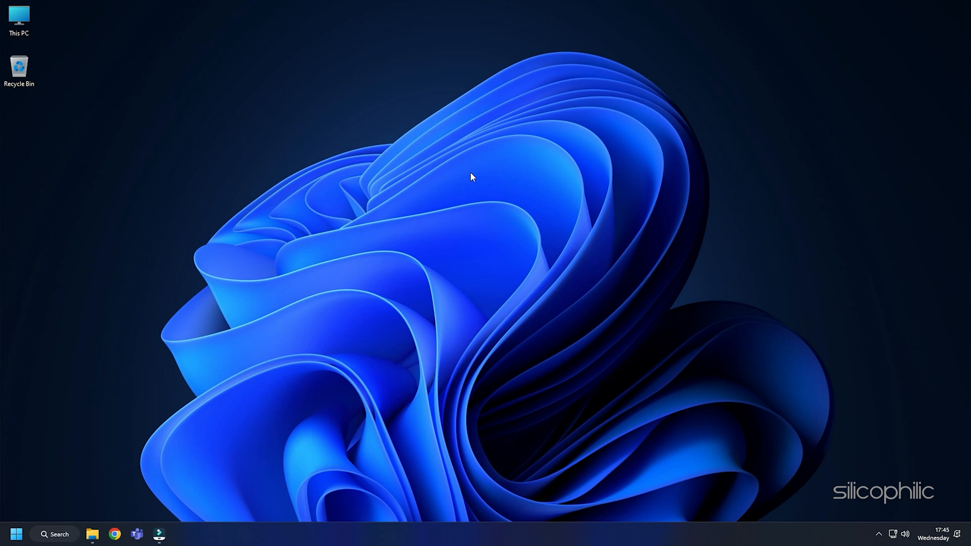
pyautogui.moveTo(482, 140)
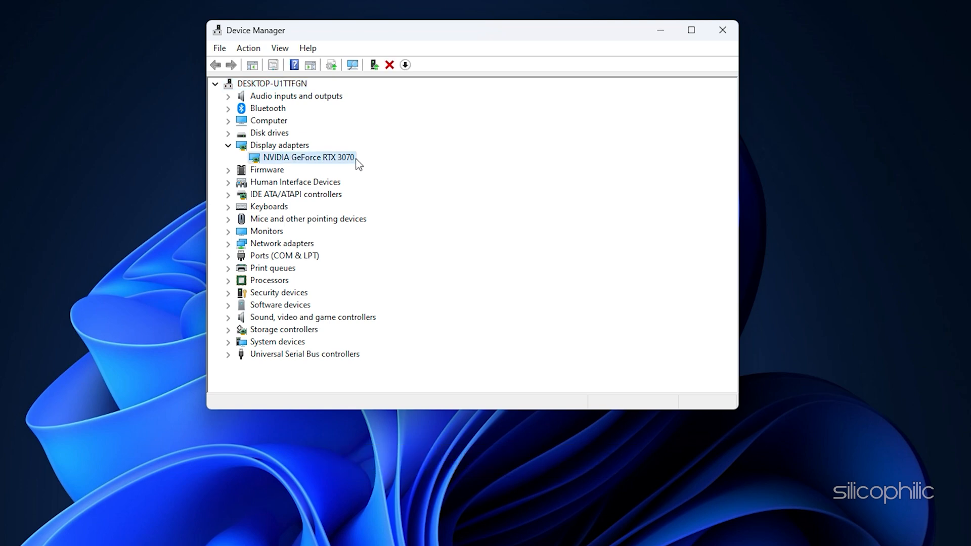
# Uninstall the GeForce RTX 3070 device with 'Attempt to remove the driver' ticked
pyautogui.rightClick(308, 157)
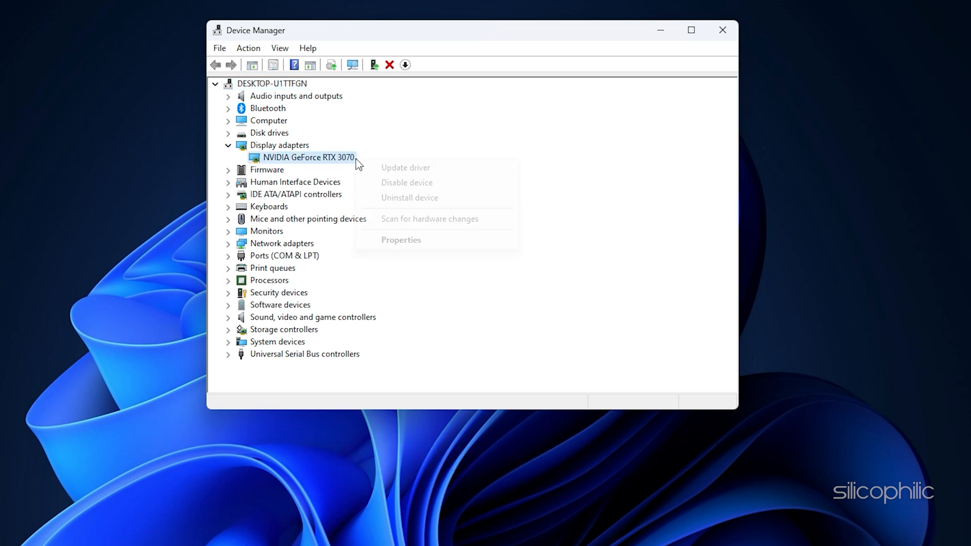
pyautogui.moveTo(407, 182)
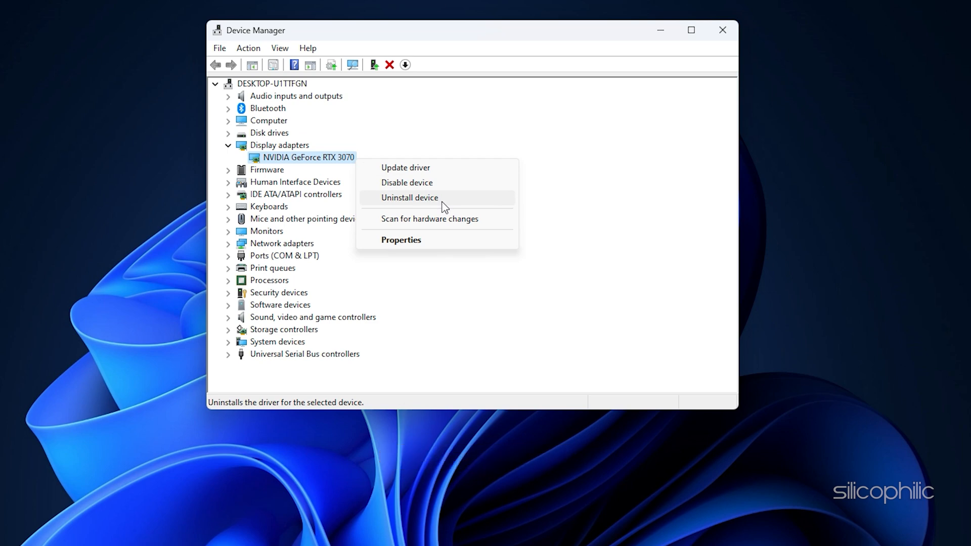
pyautogui.click(409, 198)
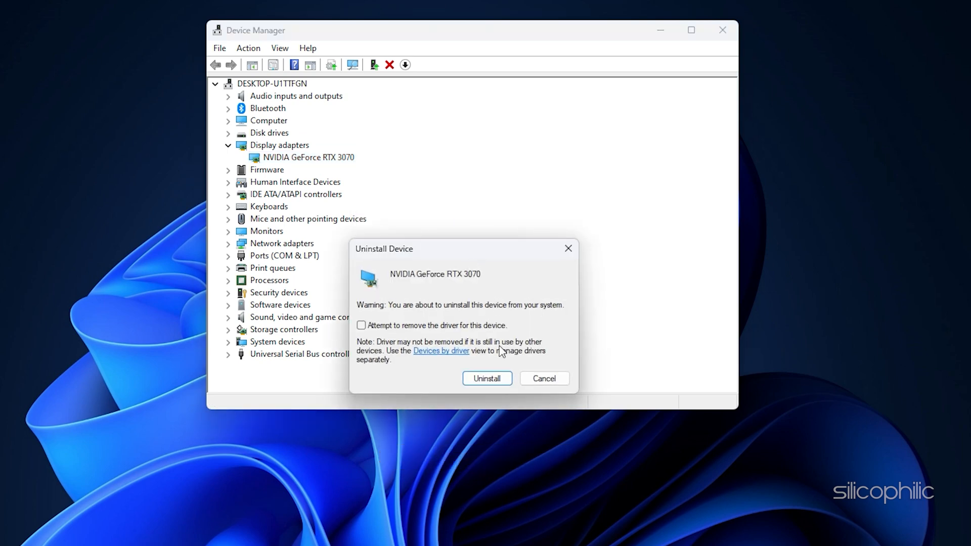
pyautogui.click(361, 325)
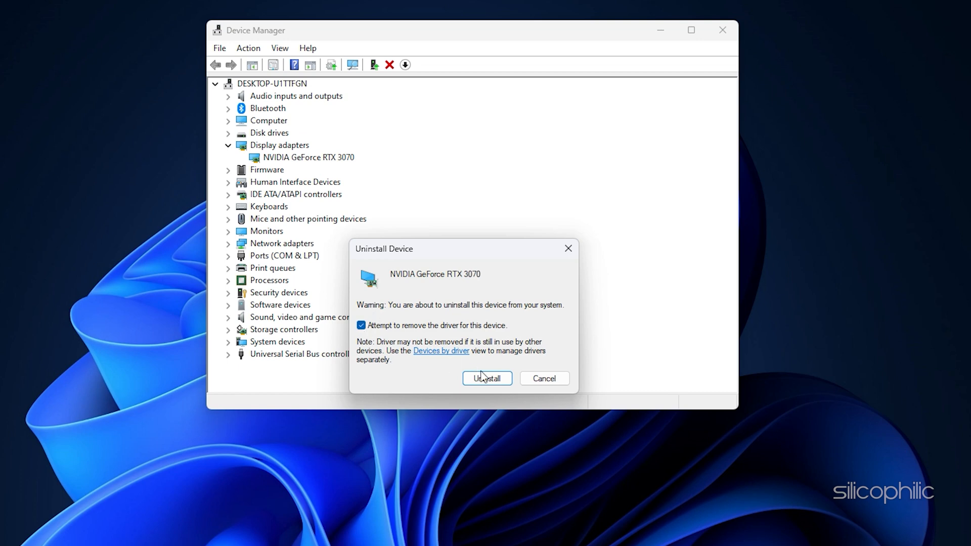
pyautogui.click(486, 378)
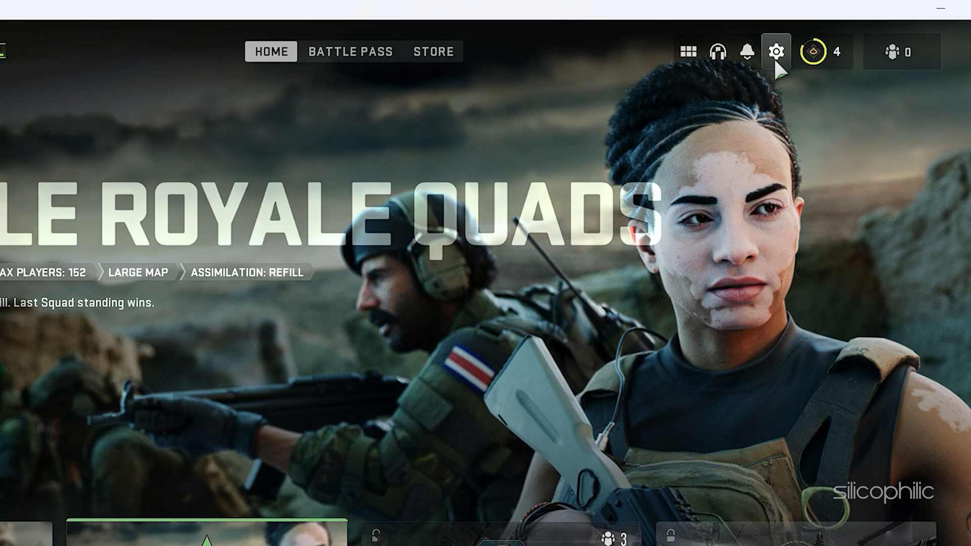
# Set Warzone's Display Mode to Fullscreen Exclusive, confirm 1920x1080 resolution, and apply settings
pyautogui.click(776, 51)
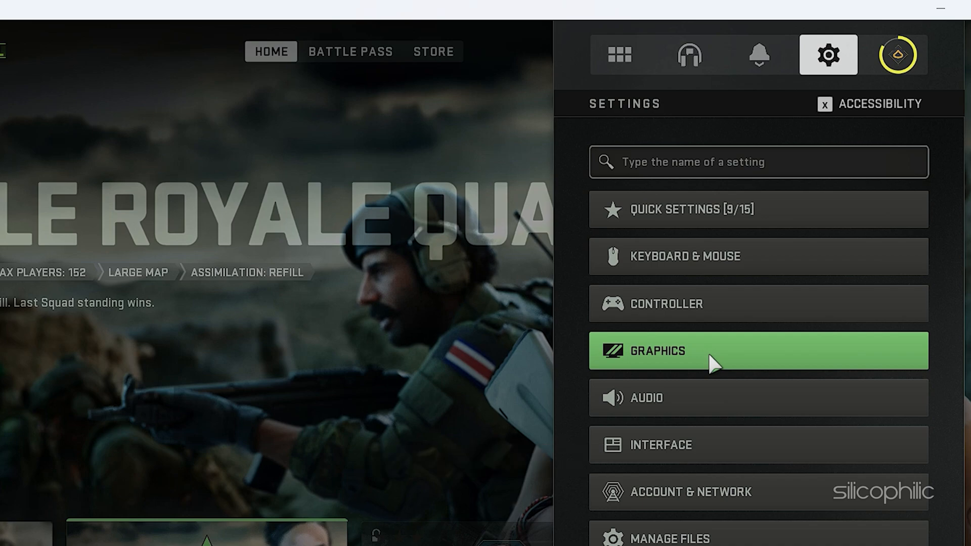
pyautogui.click(659, 350)
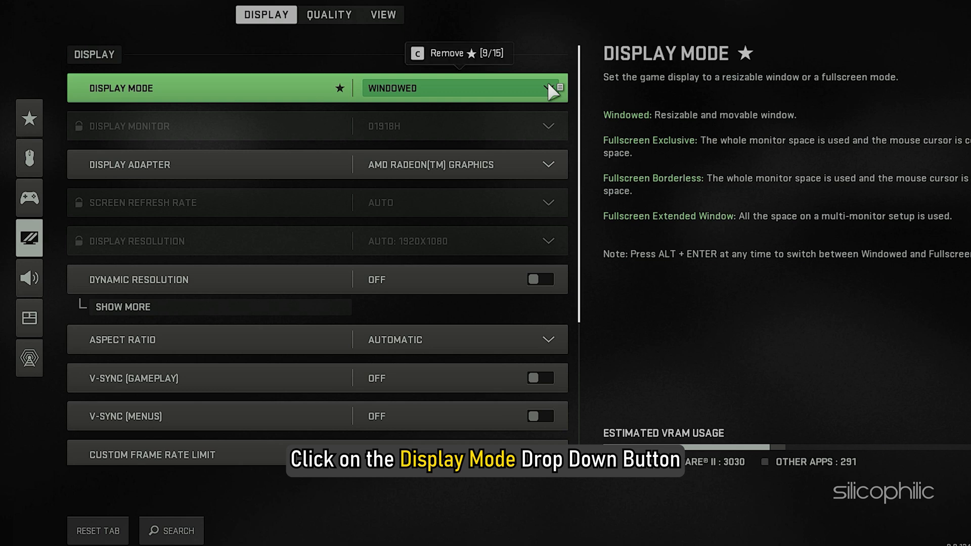
pyautogui.click(545, 88)
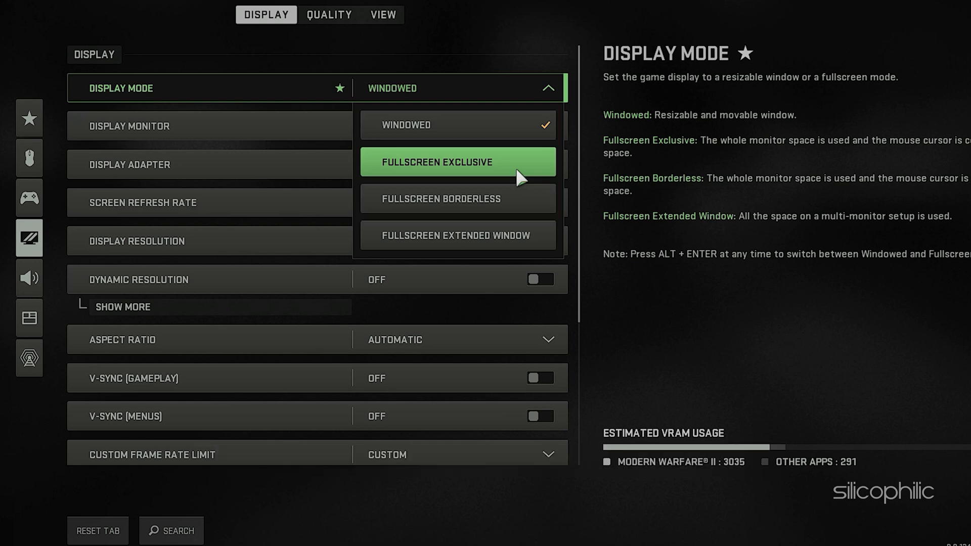
pyautogui.click(457, 162)
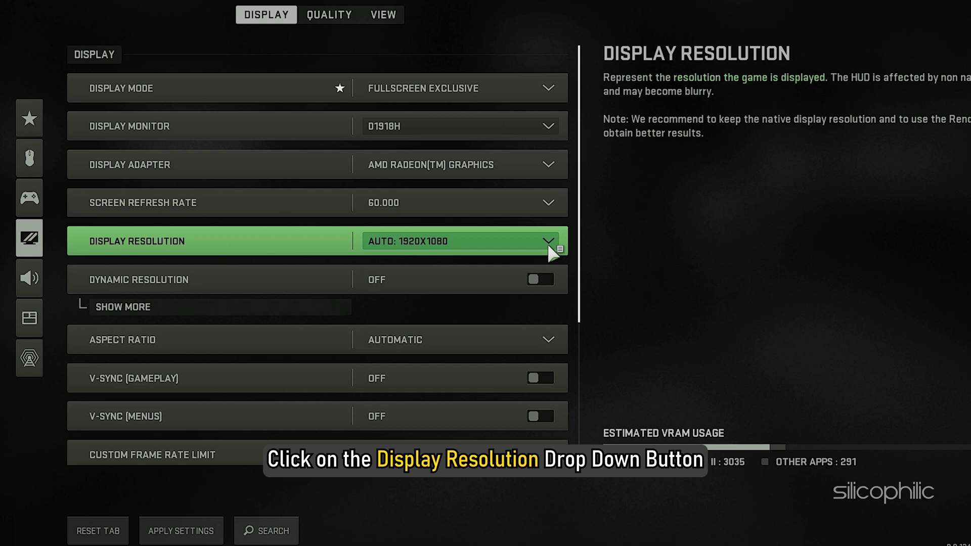
pyautogui.click(547, 240)
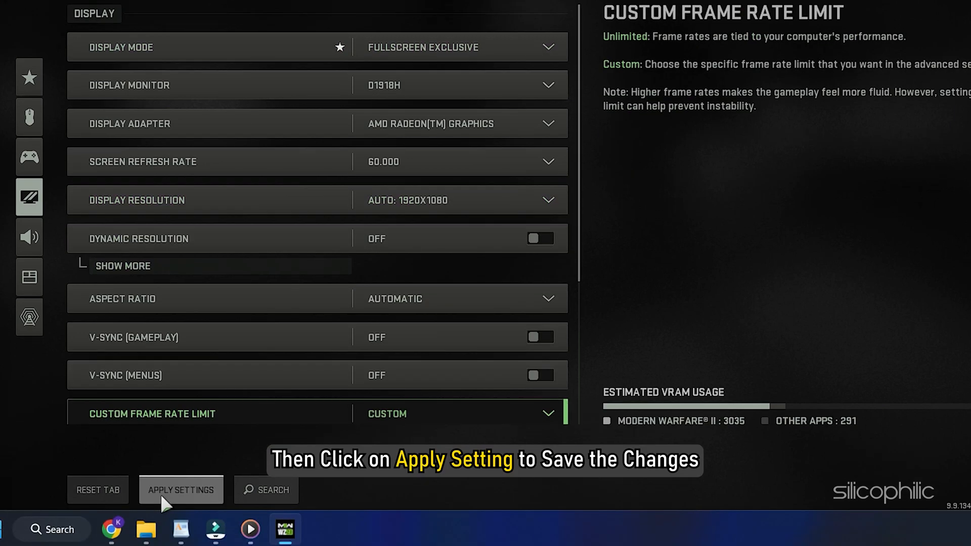
pyautogui.click(181, 490)
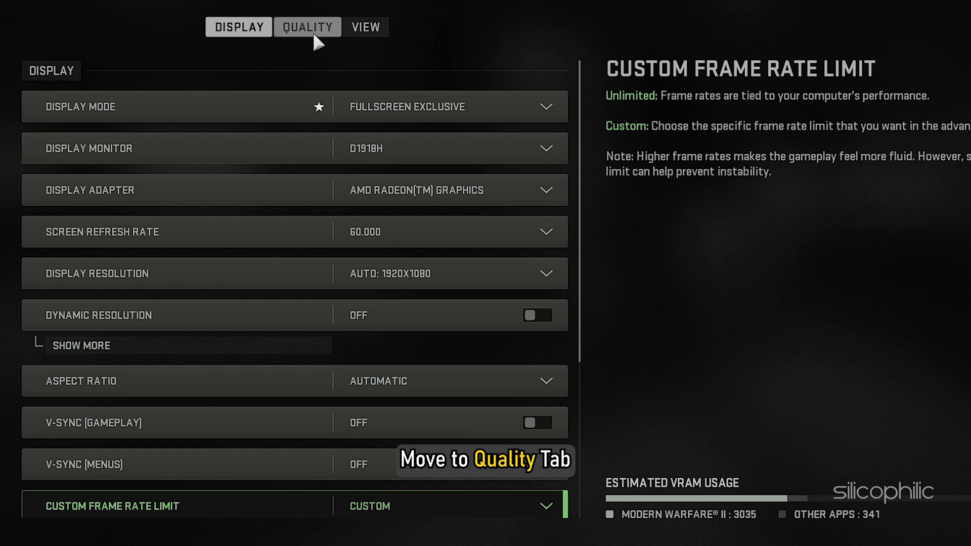
# Scroll through Warzone's Quality tab reviewing Global Quality, Details & Textures and Shadow & Lighting
pyautogui.click(307, 27)
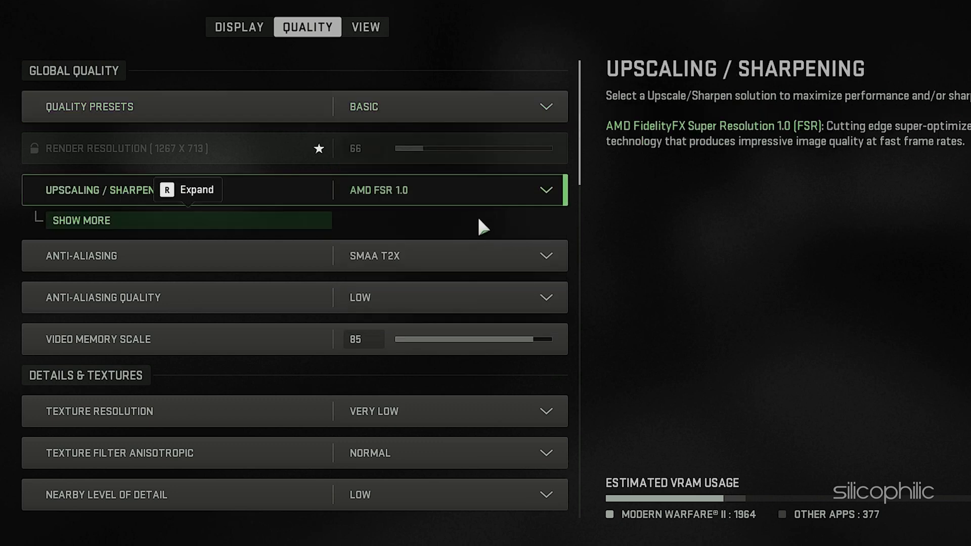
pyautogui.scroll(-3)
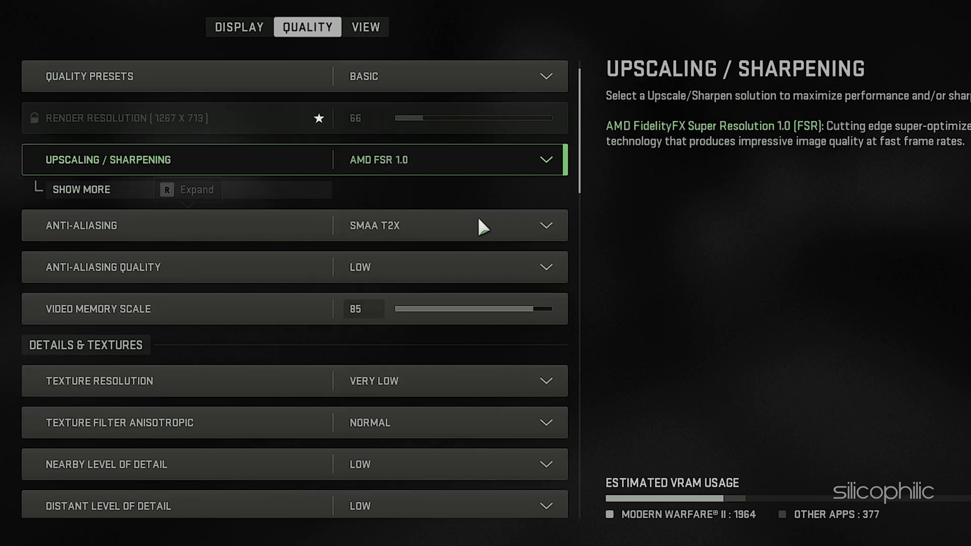
pyautogui.scroll(-3)
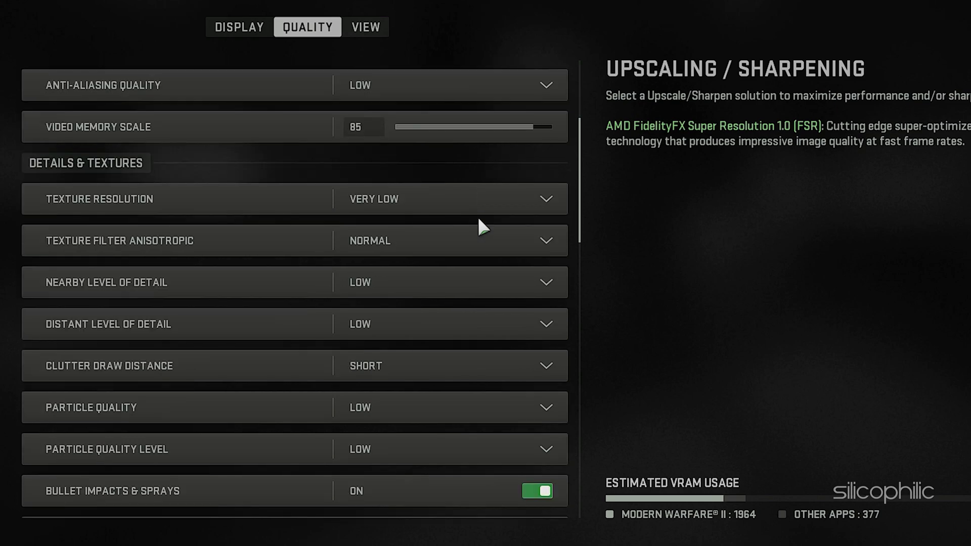
pyautogui.scroll(-3)
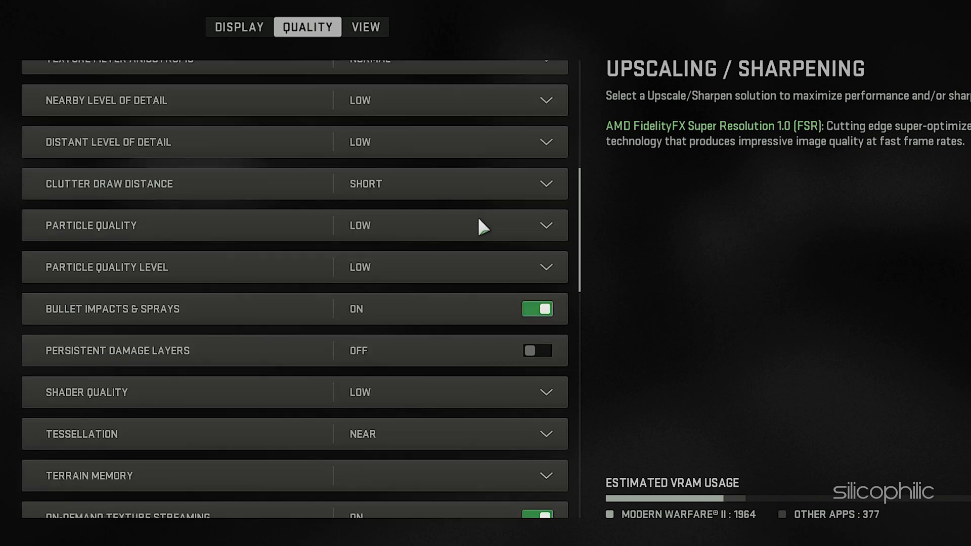
pyautogui.scroll(-3)
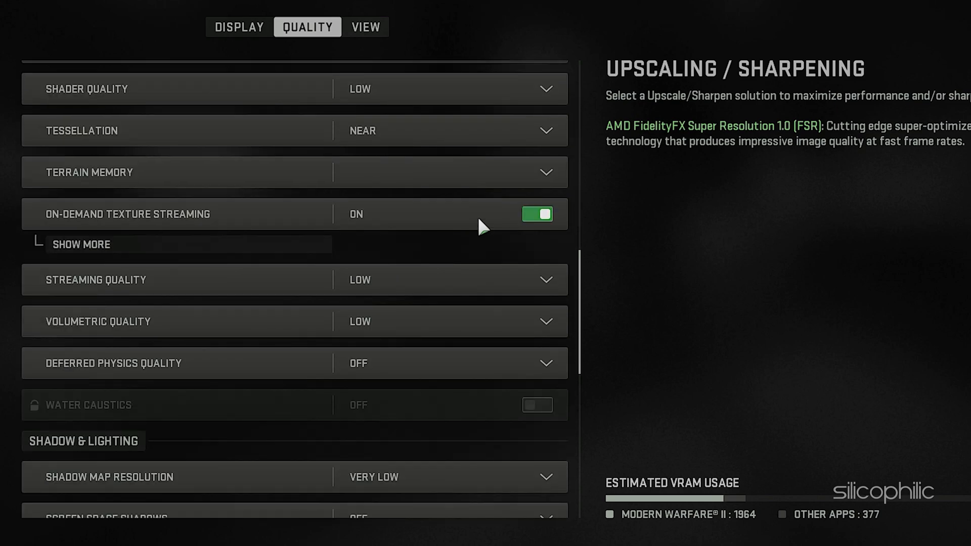
pyautogui.scroll(-3)
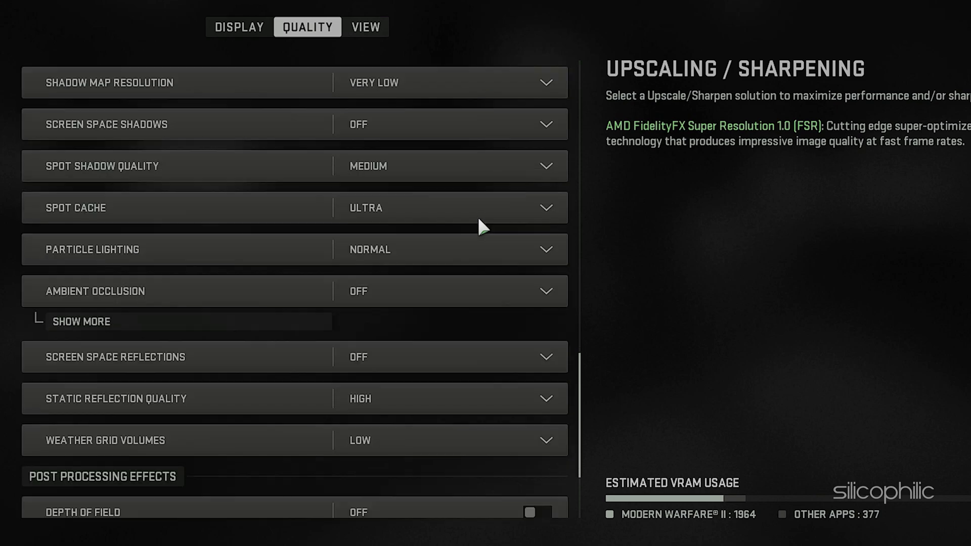
pyautogui.scroll(-3)
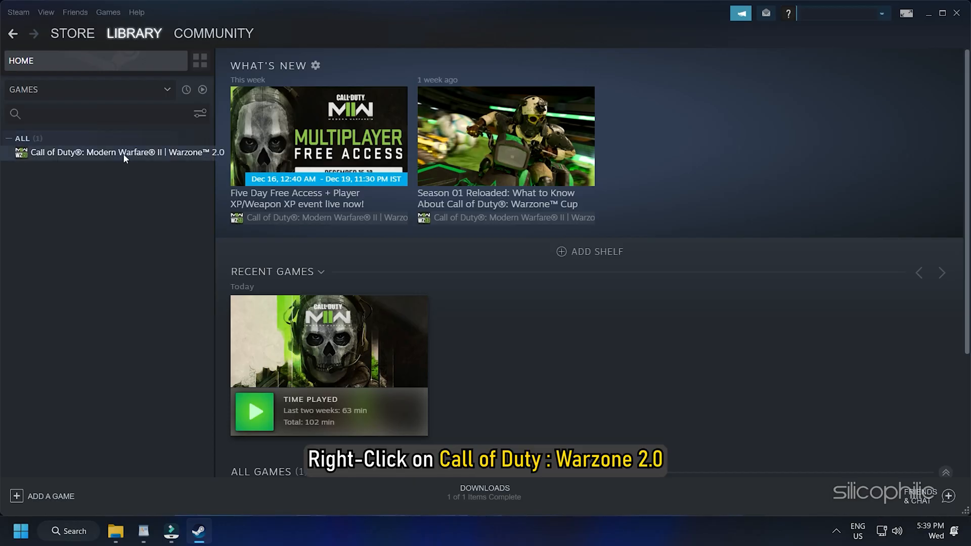
# Verify integrity of Warzone 2.0's local files, allowing the UAC prompt, and close Properties
pyautogui.rightClick(124, 153)
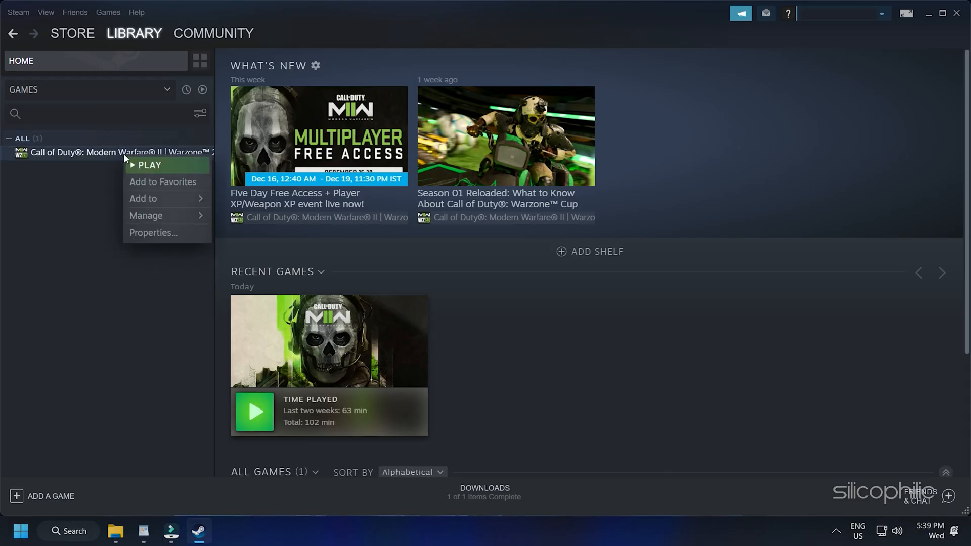
pyautogui.moveTo(157, 237)
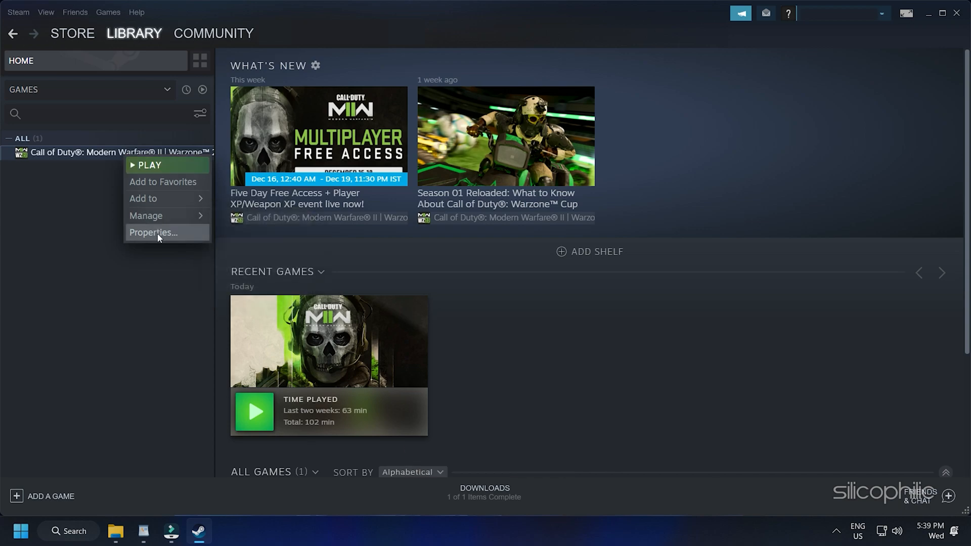
pyautogui.click(154, 232)
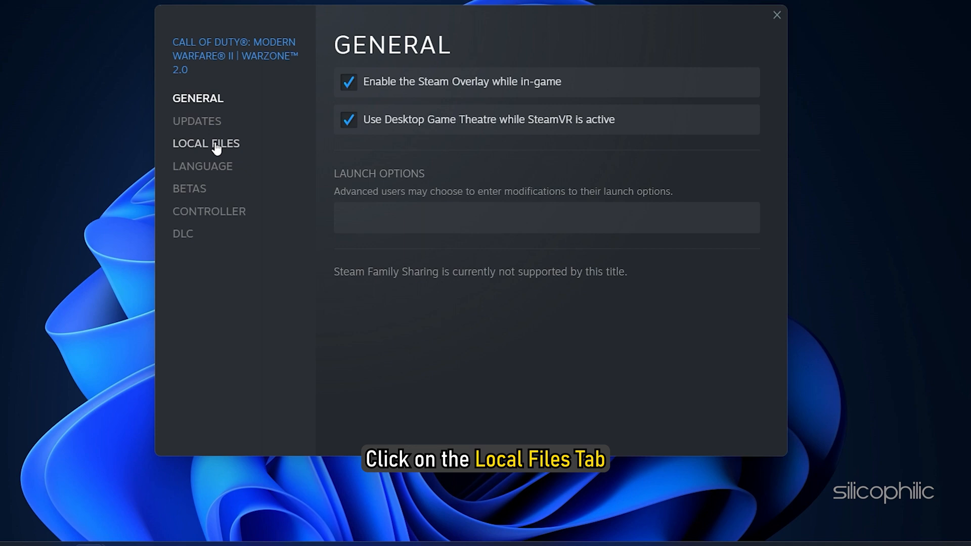
pyautogui.click(207, 143)
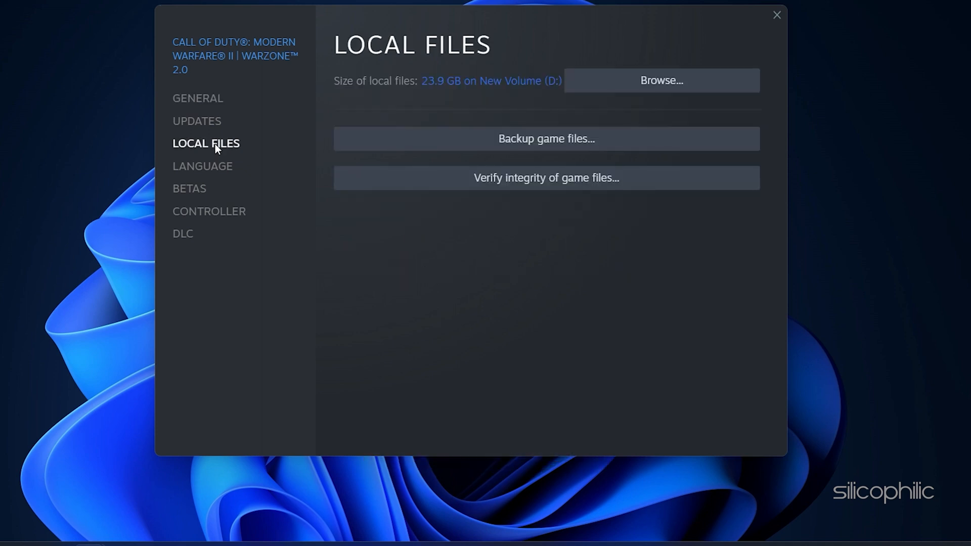
pyautogui.moveTo(383, 185)
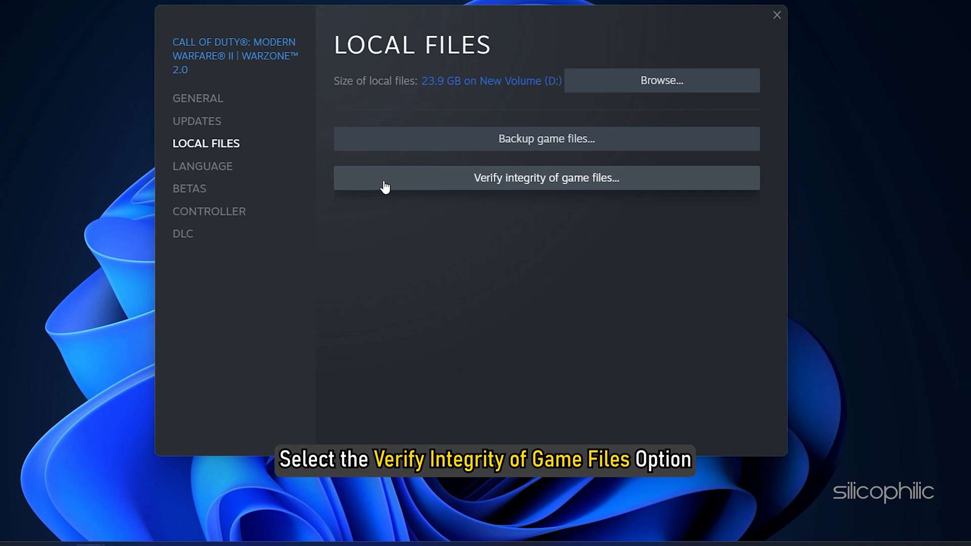
pyautogui.click(545, 177)
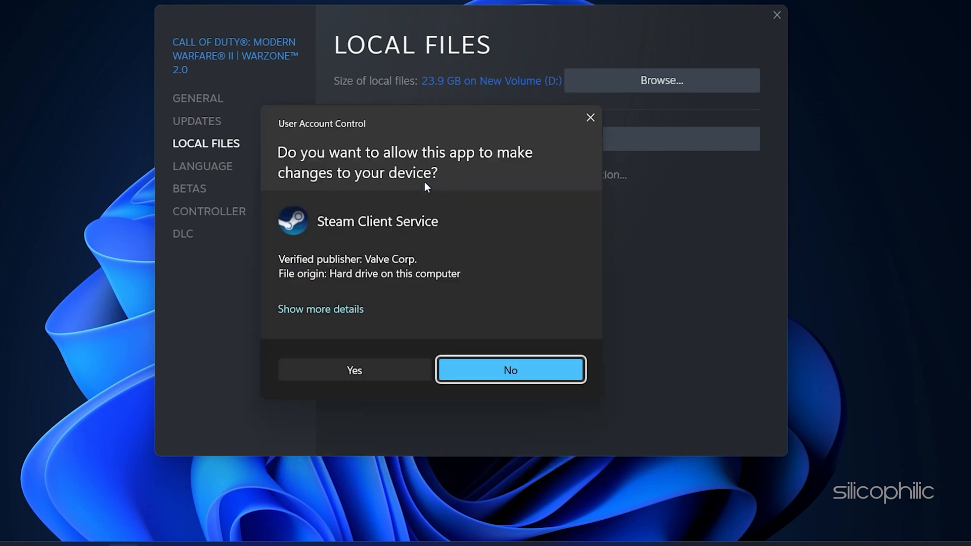
pyautogui.click(353, 370)
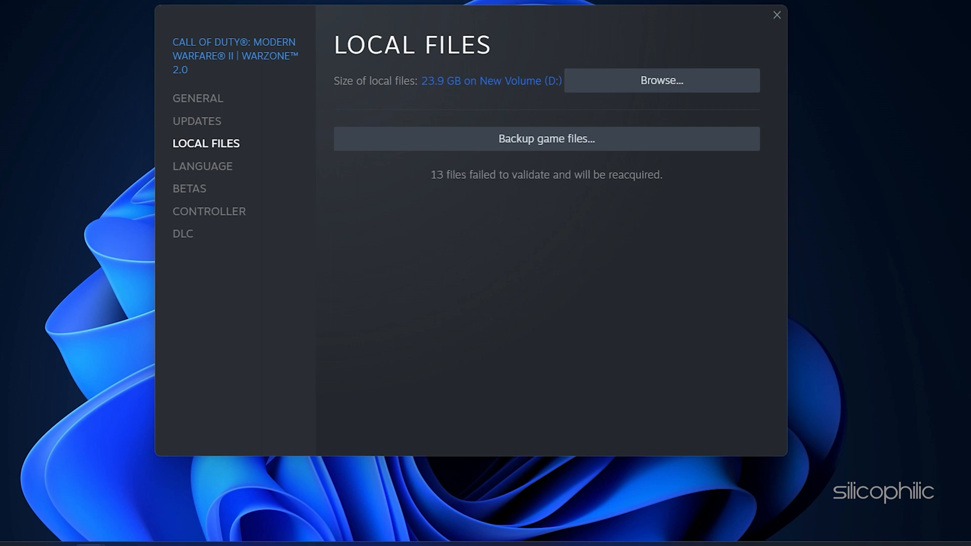
pyautogui.click(776, 14)
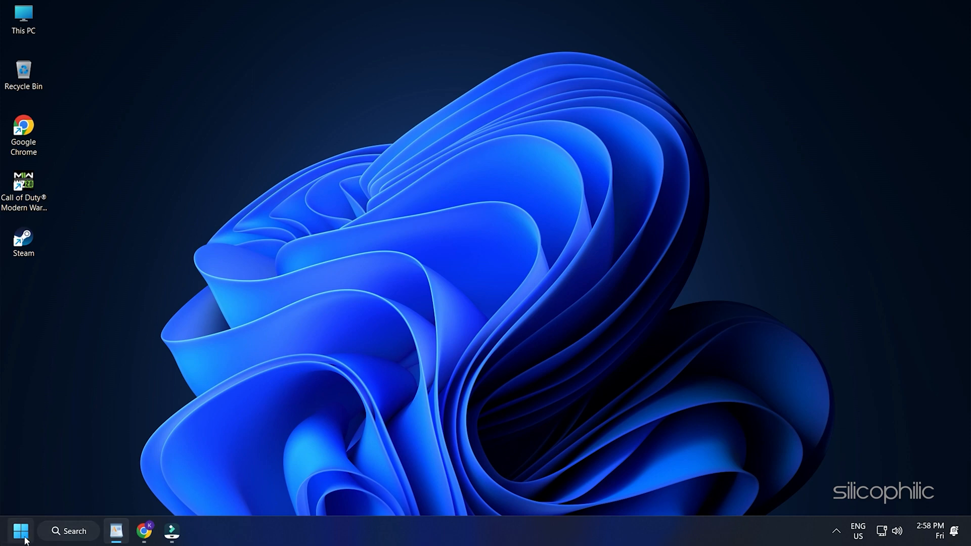
# Check for Windows updates and download and install the .NET Framework cumulative update
pyautogui.click(20, 531)
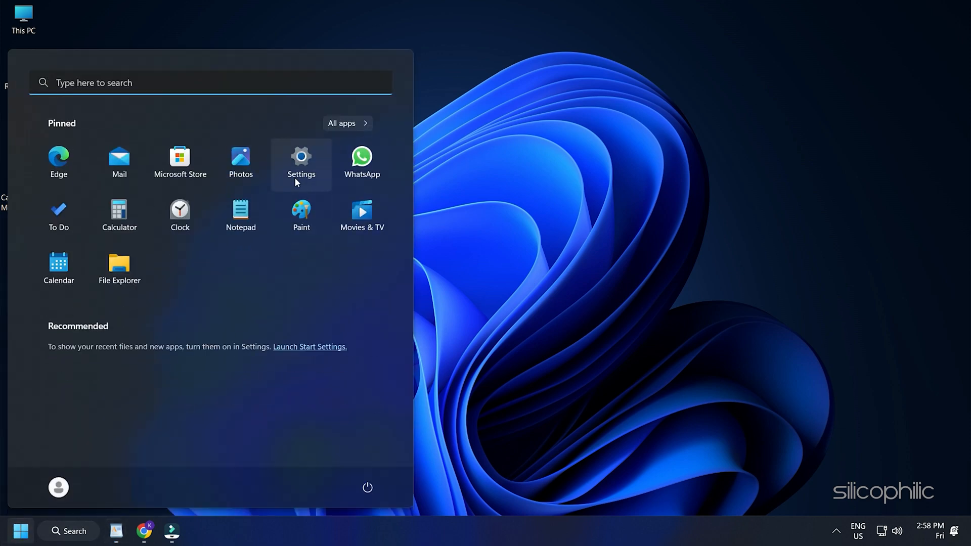
pyautogui.moveTo(300, 175)
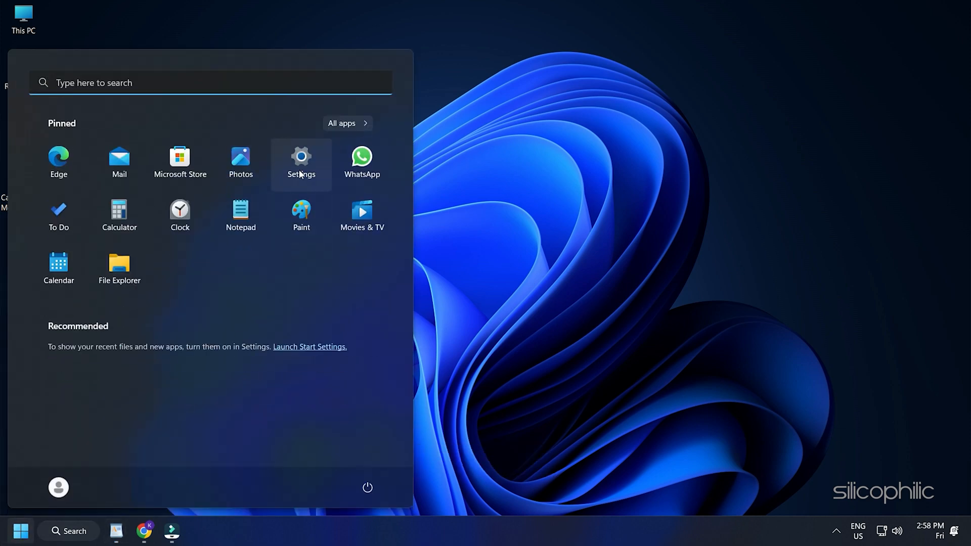
pyautogui.click(301, 157)
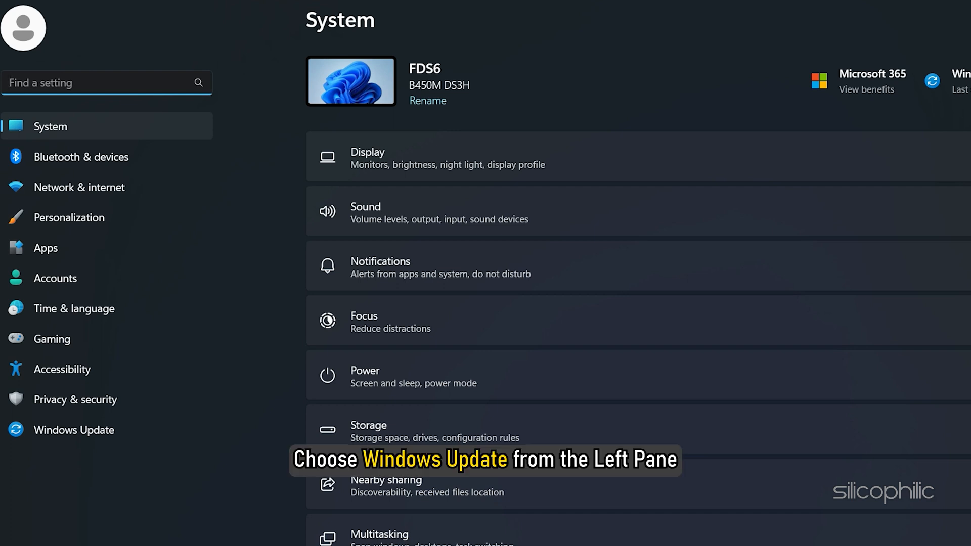
pyautogui.click(74, 430)
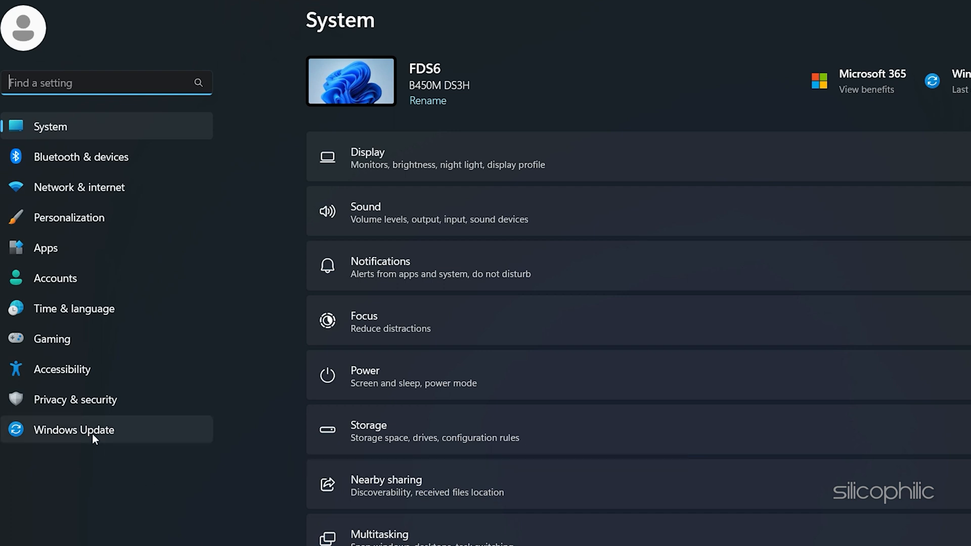
pyautogui.click(74, 430)
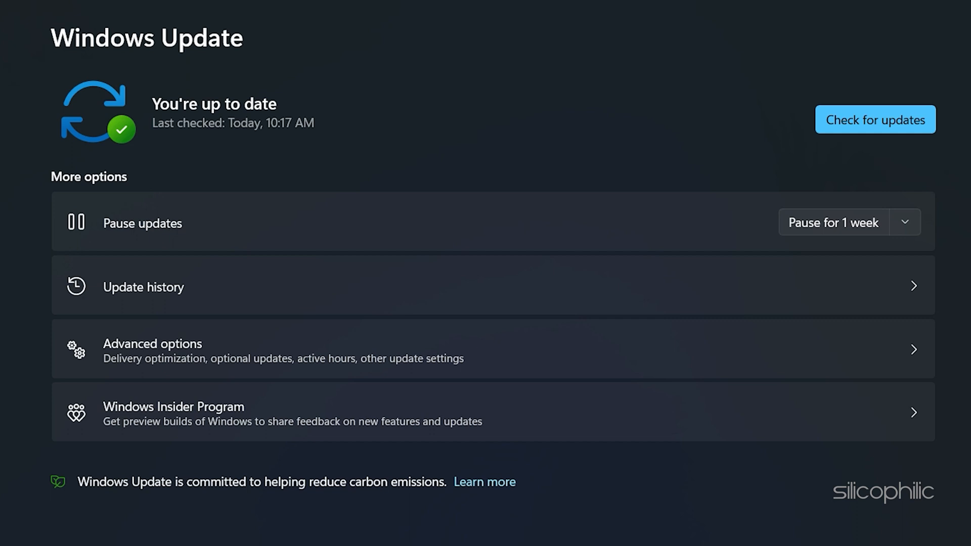
pyautogui.click(874, 119)
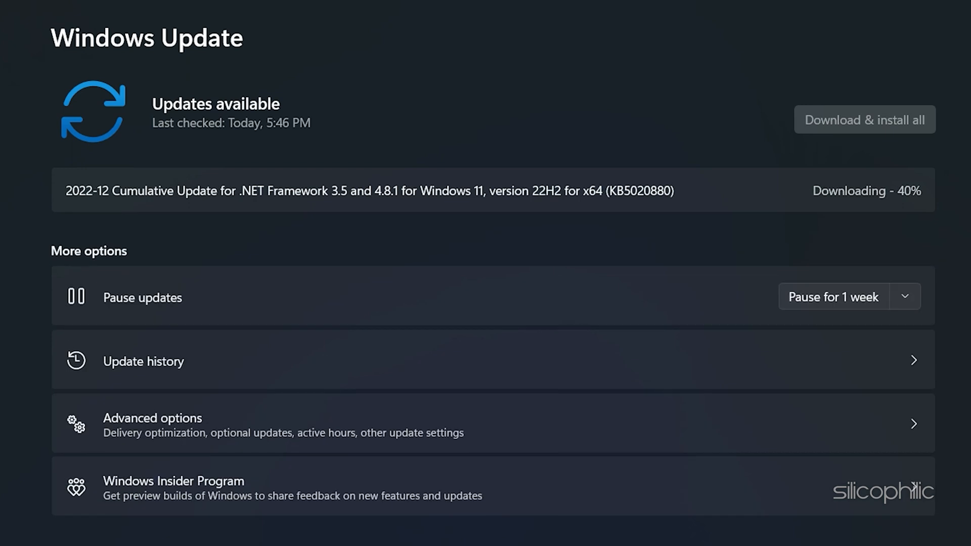
pyautogui.click(864, 119)
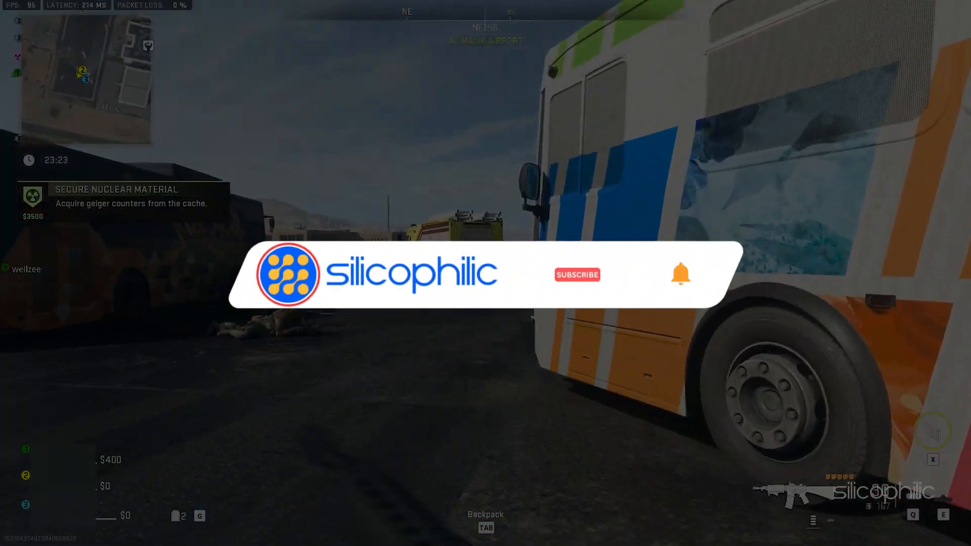
pyautogui.click(576, 274)
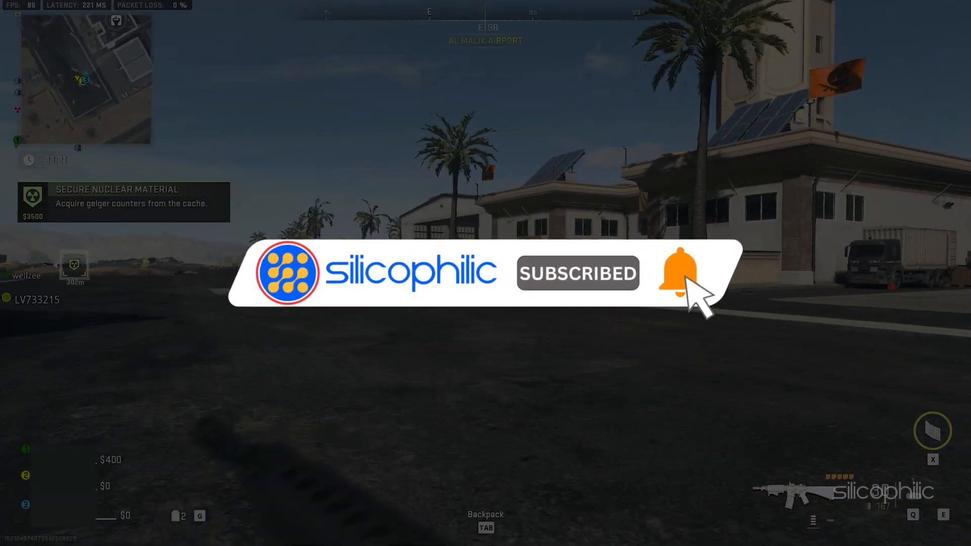